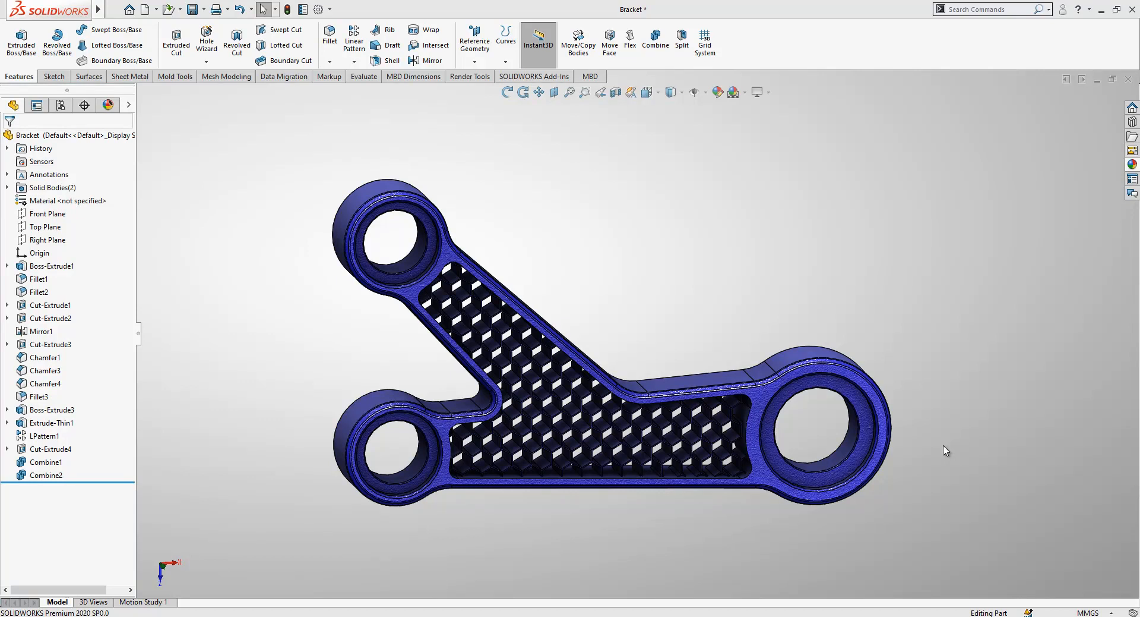
mouse_move(960, 447)
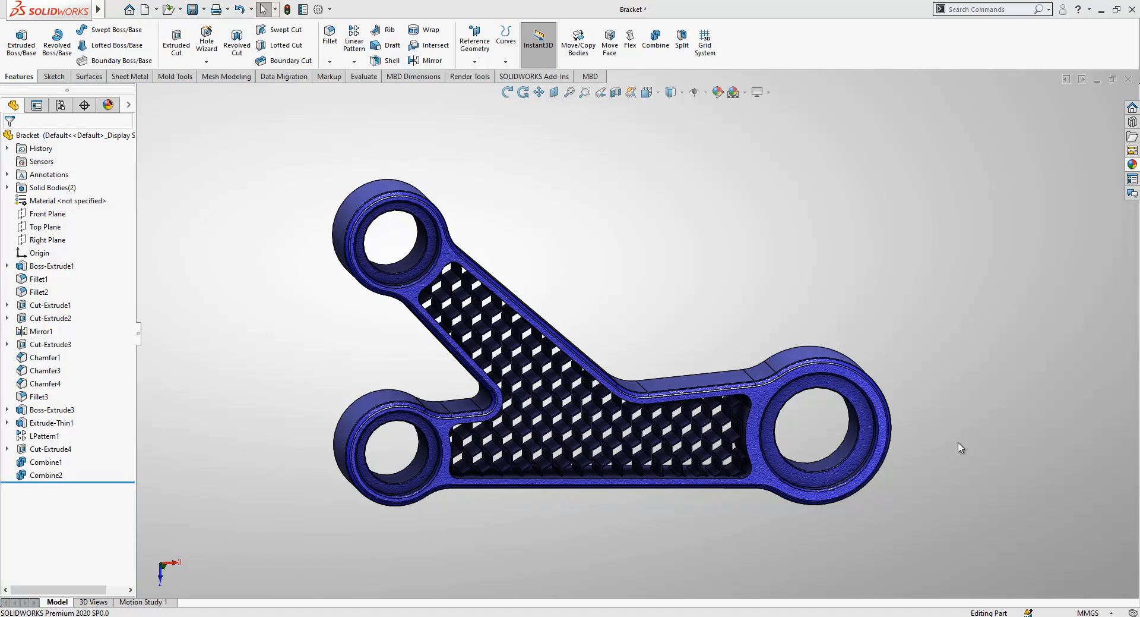
mouse_move(799, 456)
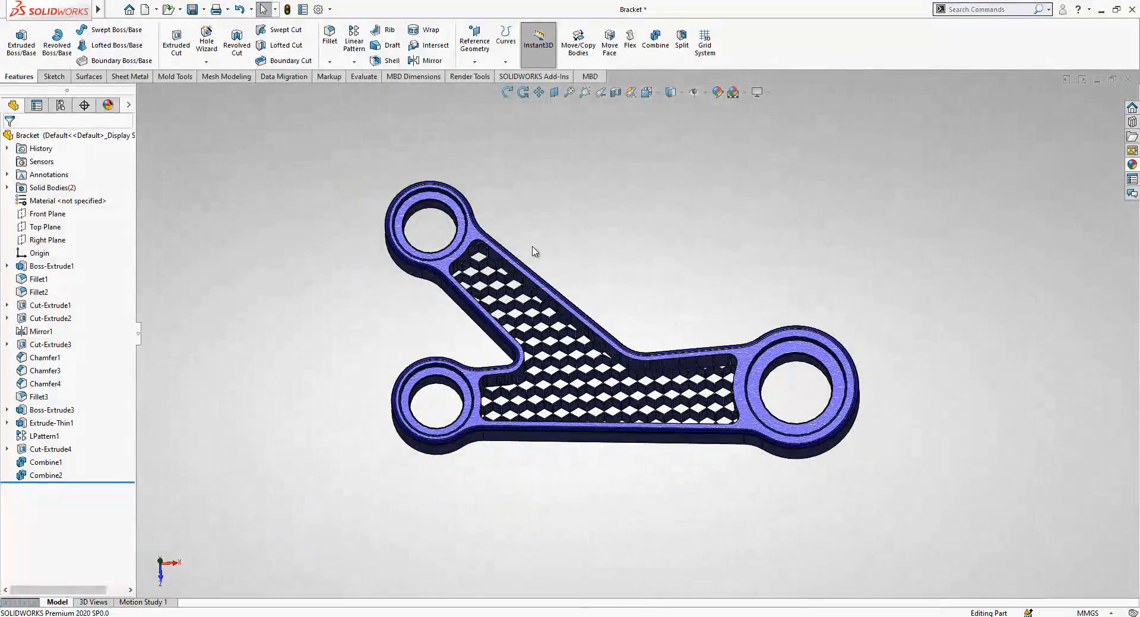
Orbit the honeycomb bracket to inspect it from different angles.
left_click_drag(534, 252, 689, 301)
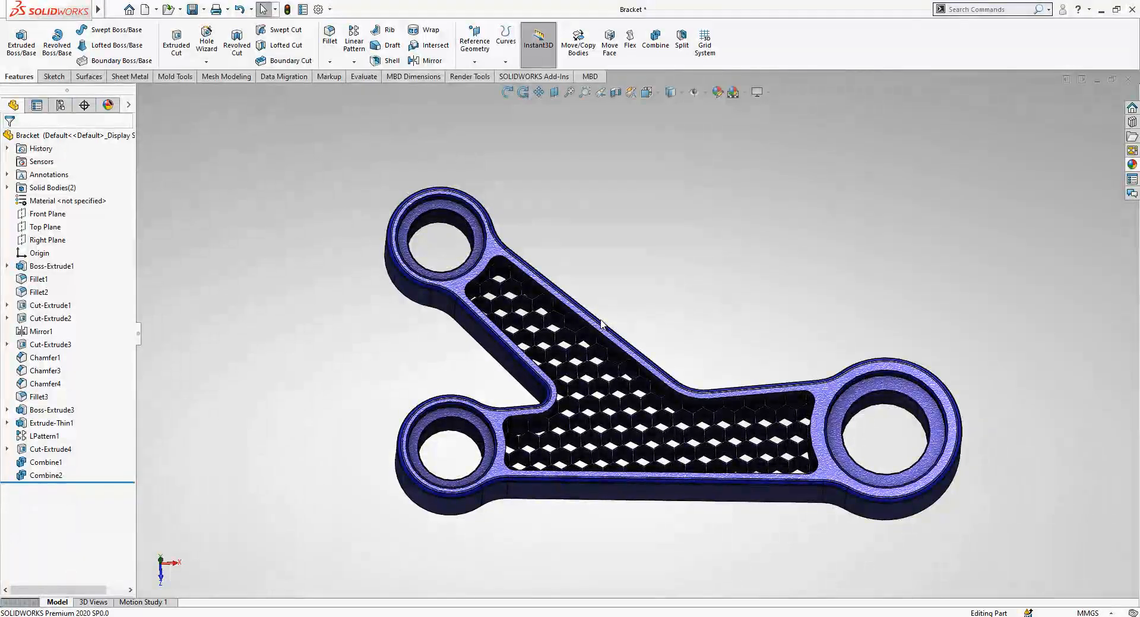
left_click_drag(604, 325, 744, 332)
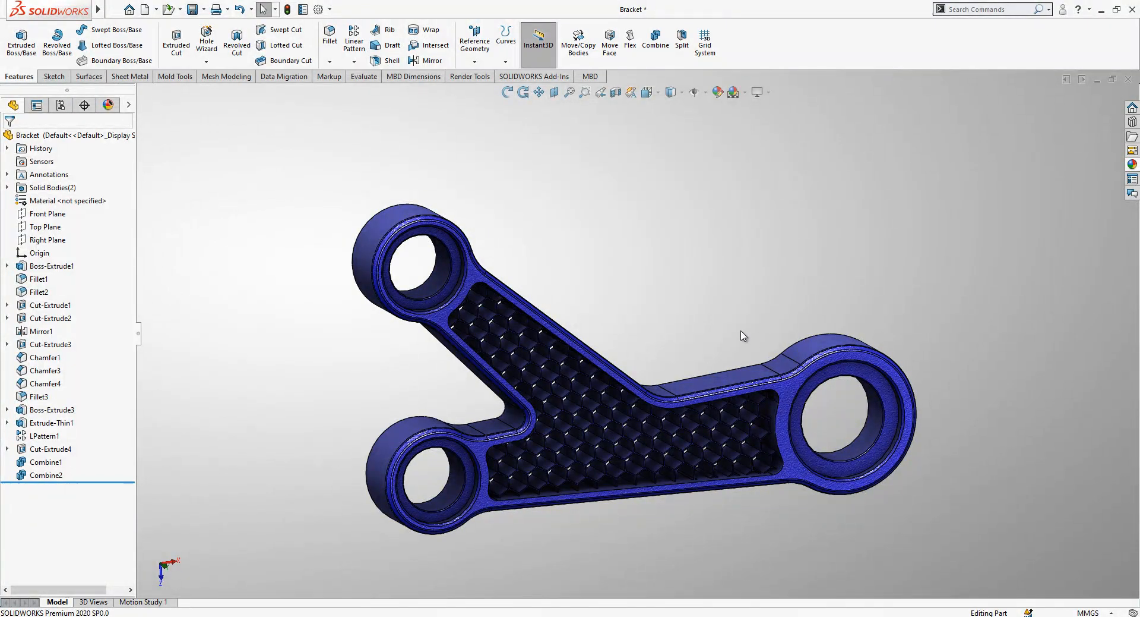
mouse_move(740, 338)
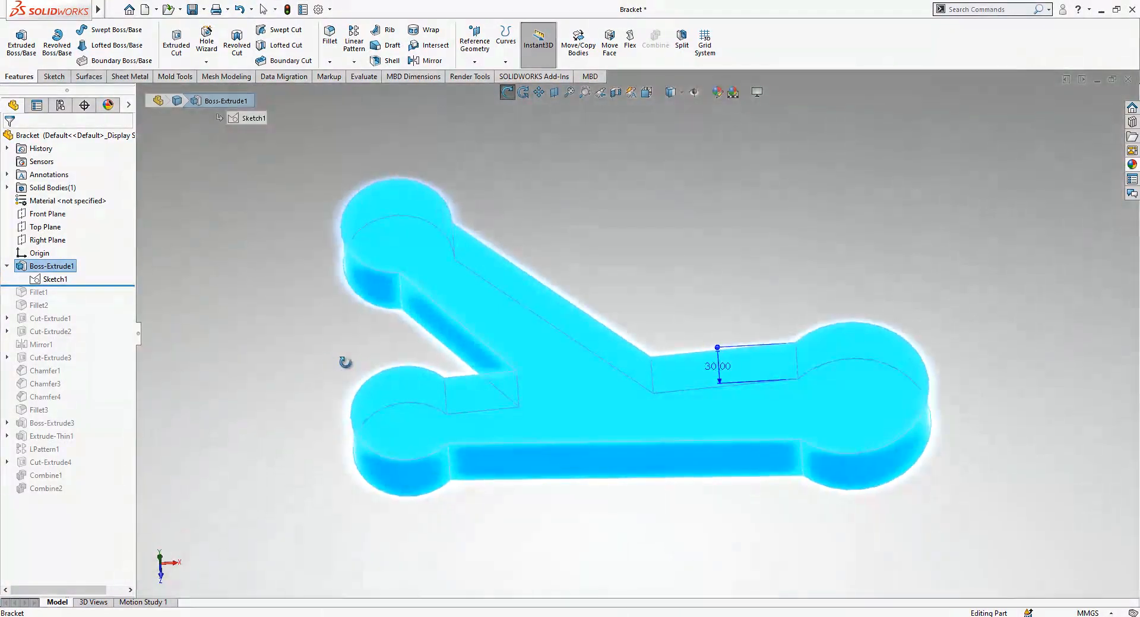
Edit Sketch1 of Boss-Extrude1 and inspect its 50 mm diameter and 35 mm dimensions.
double_click(56, 278)
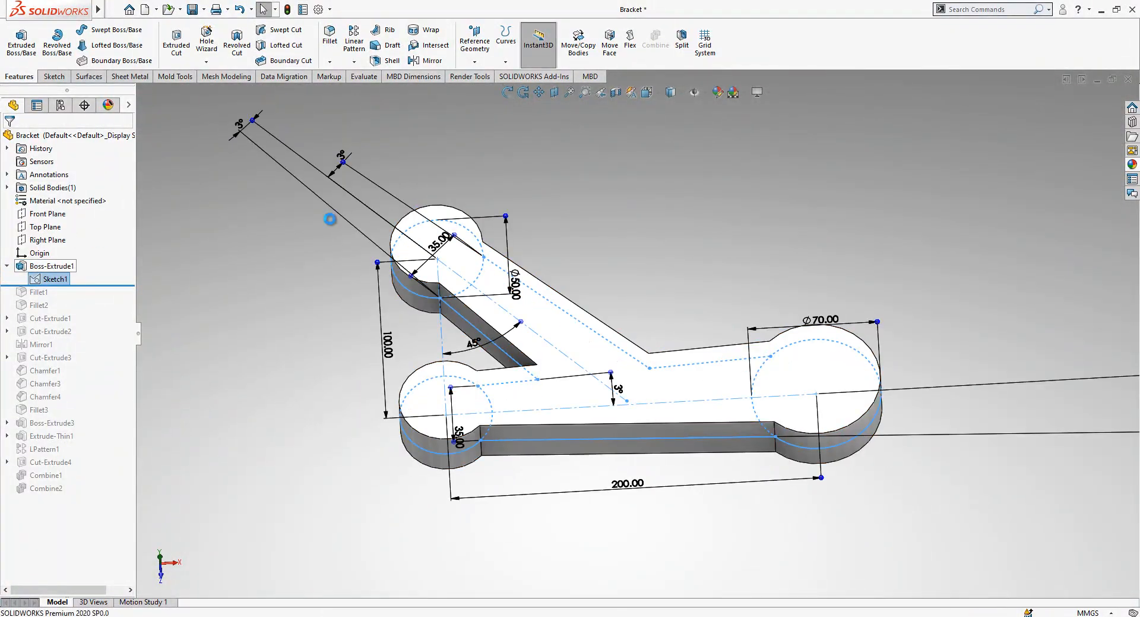
double_click(53, 265)
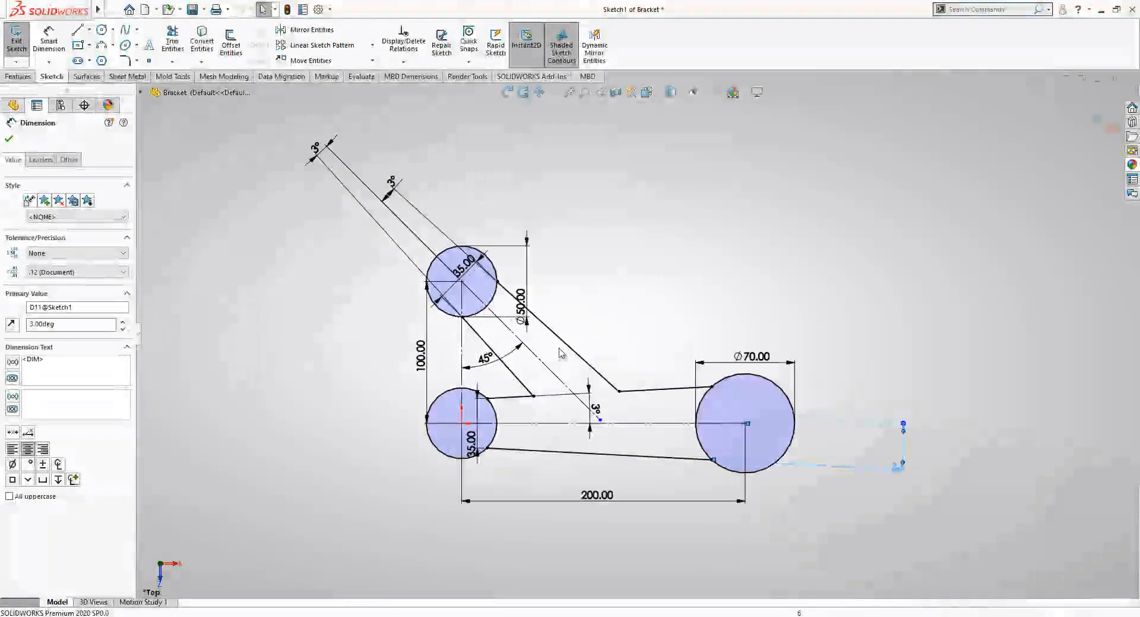
left_click(347, 298)
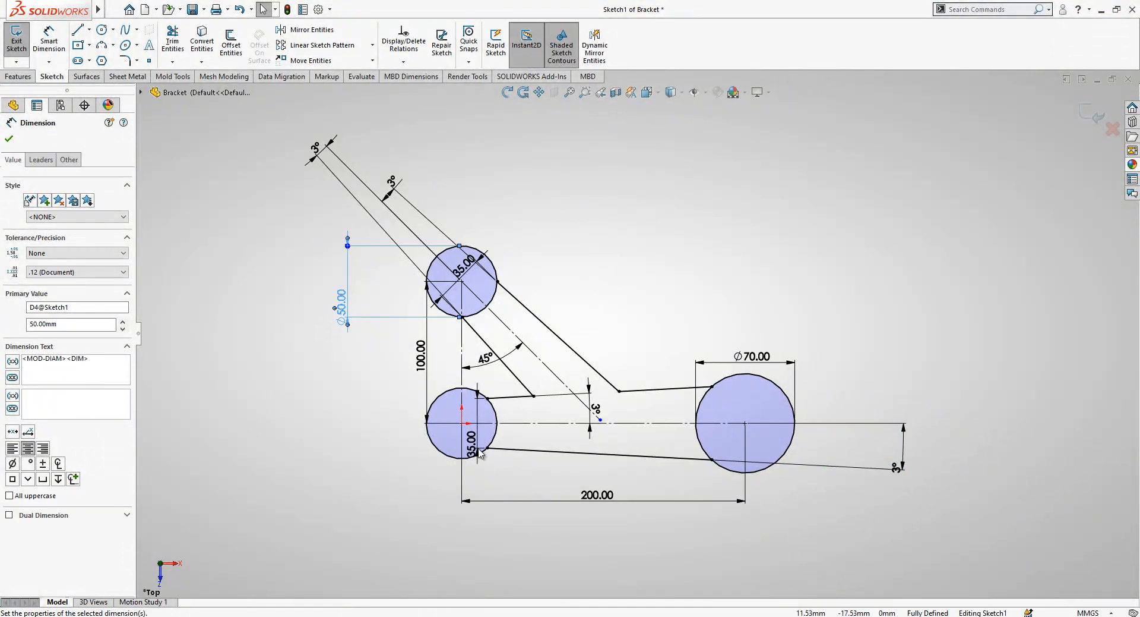
left_click(9, 138)
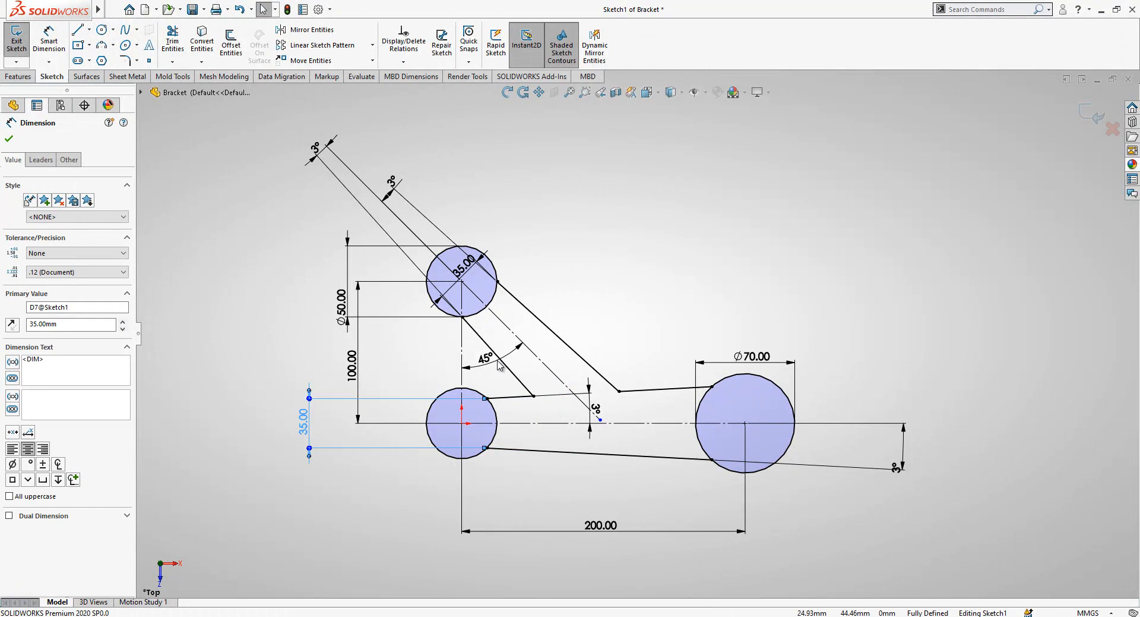
mouse_move(485, 304)
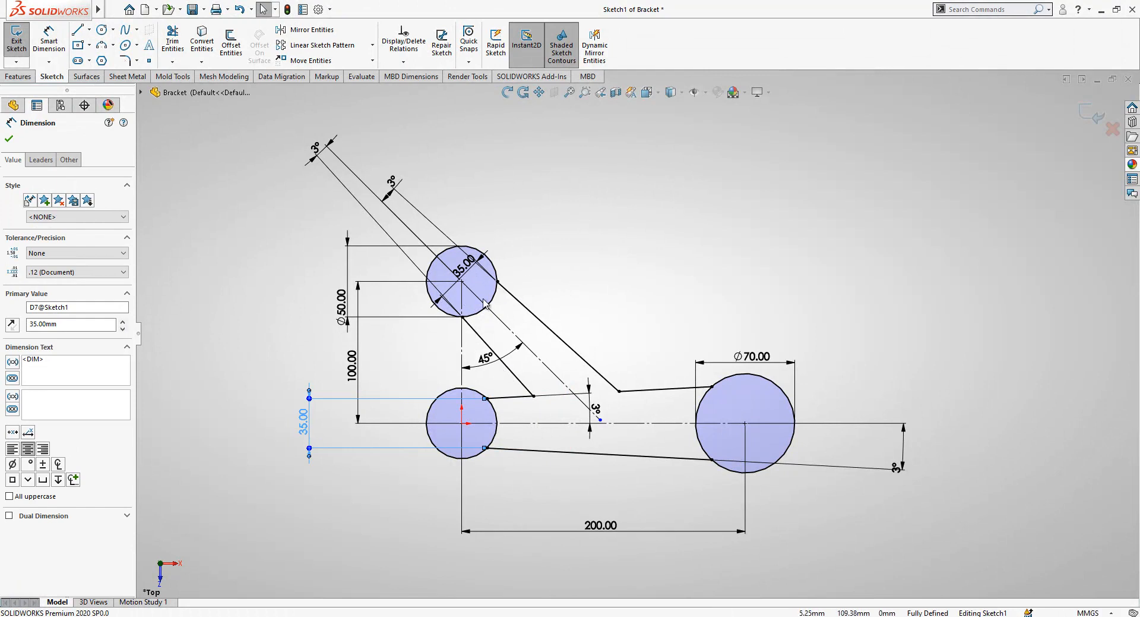
mouse_move(1031, 158)
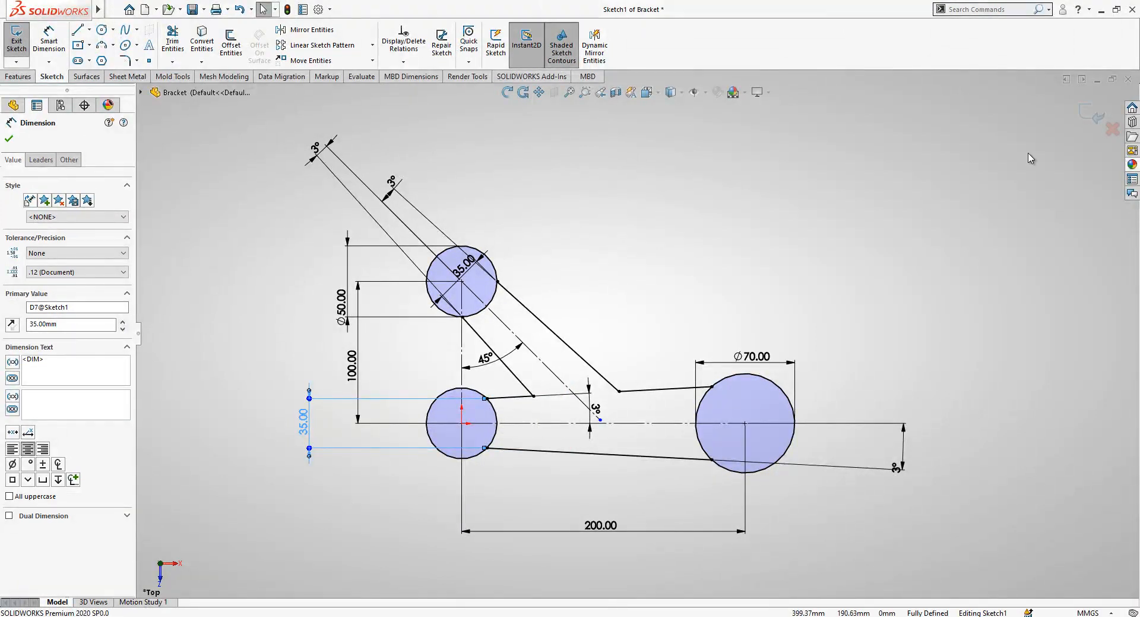
Exit the sketch and roll forward through Fillet1 and the 5 mm inner corner Fillet2.
left_click(15, 40)
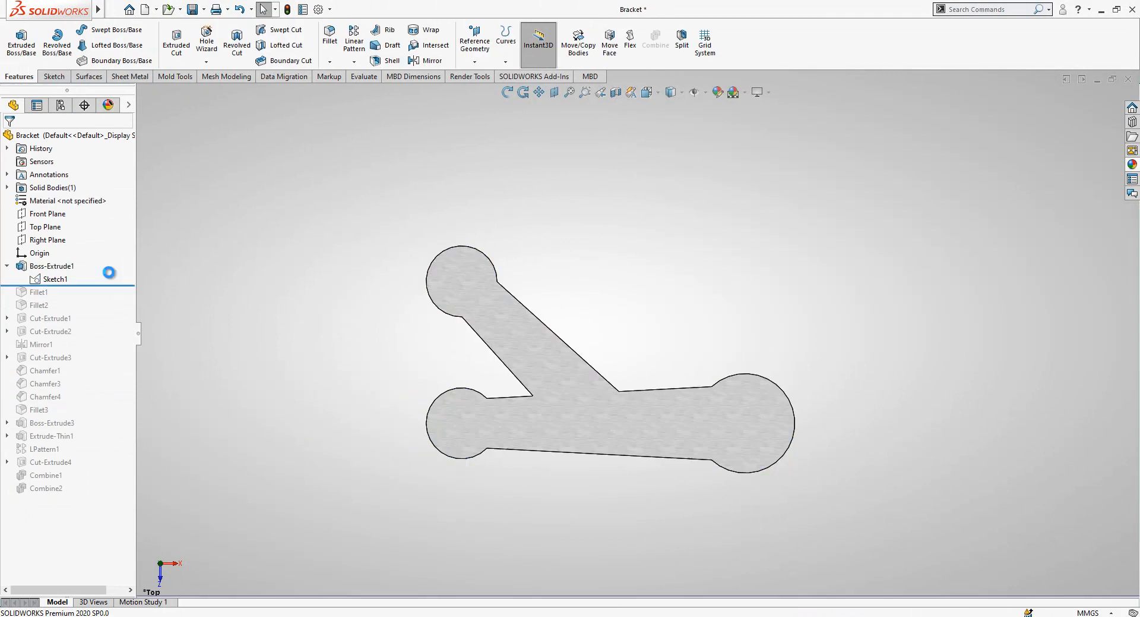
left_click(39, 291)
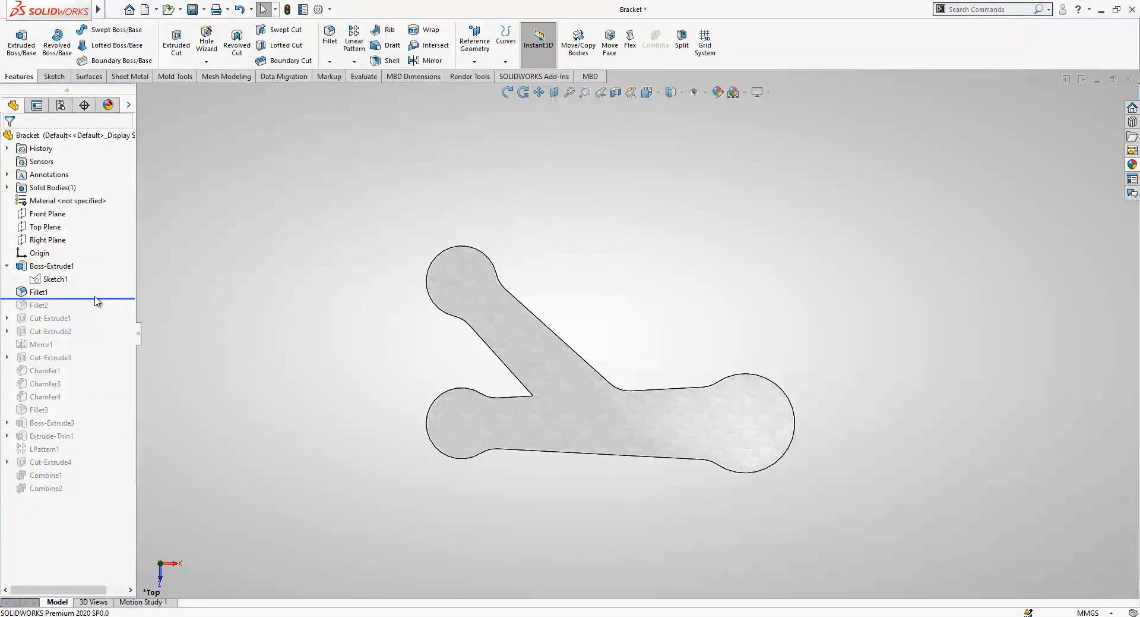
left_click(38, 291)
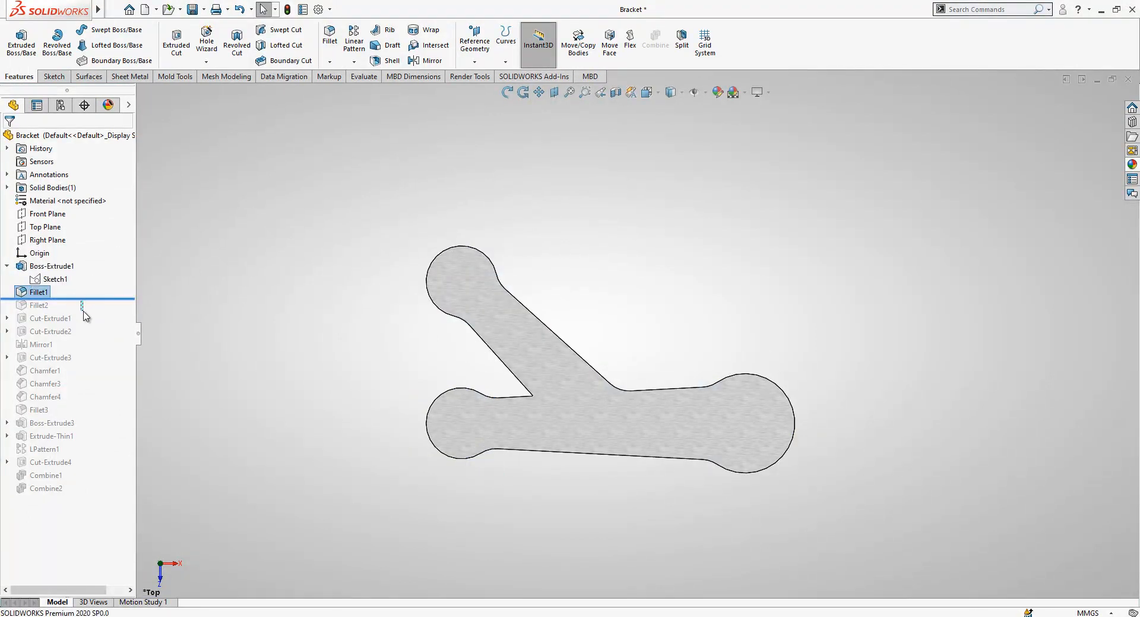
left_click(38, 304)
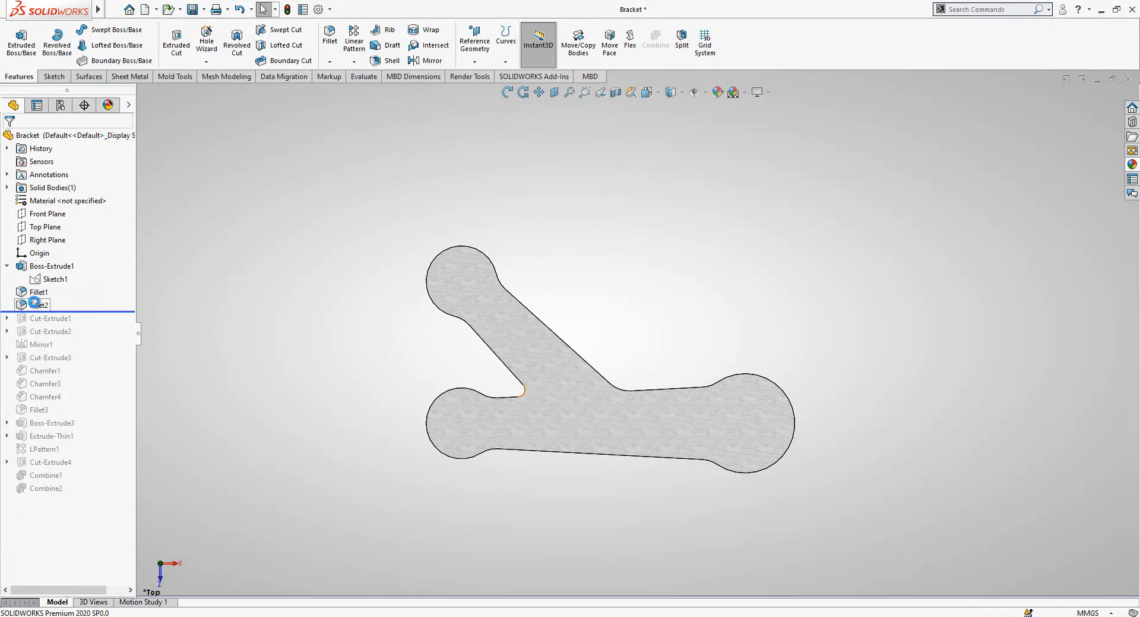
left_click(38, 304)
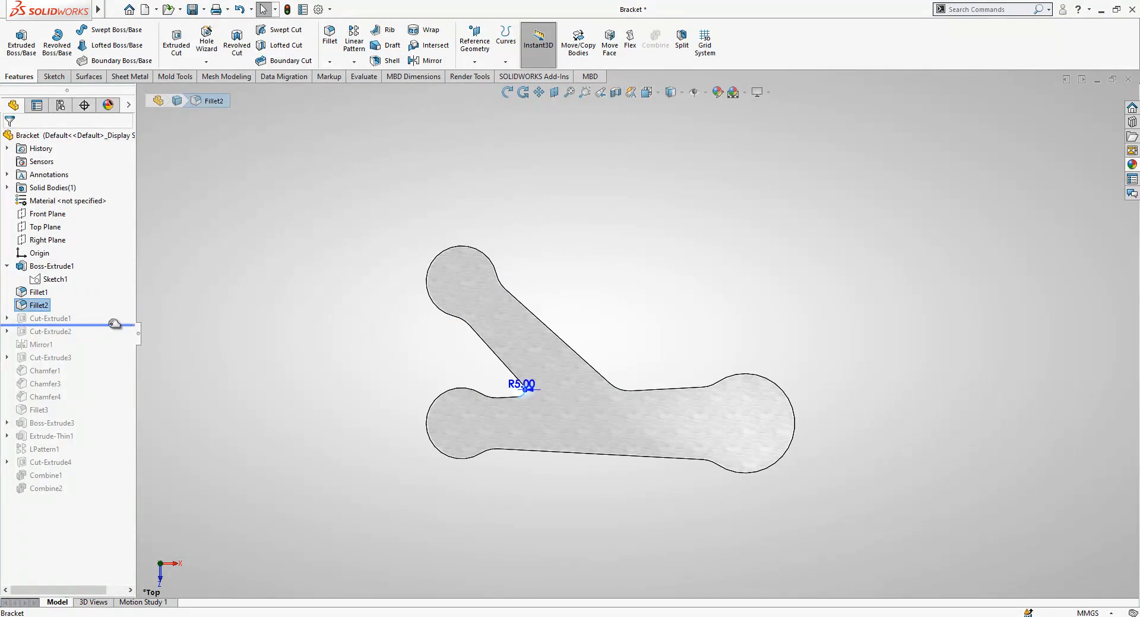
Roll forward past the end-hole cut, the counterbore cut and Mirror1.
left_click(51, 317)
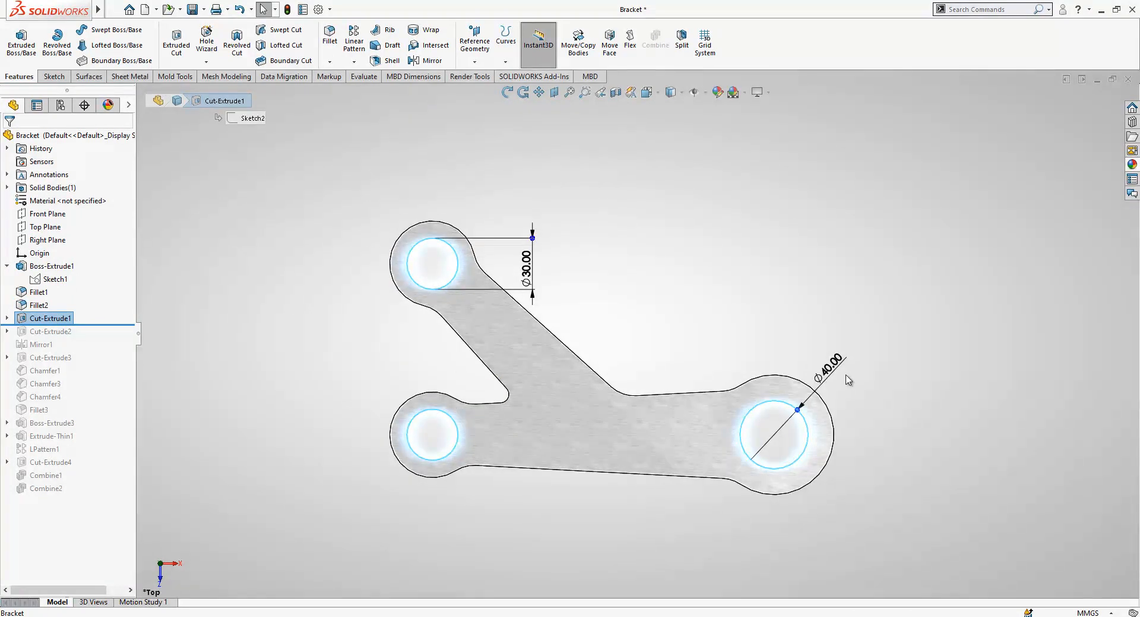
left_click(51, 330)
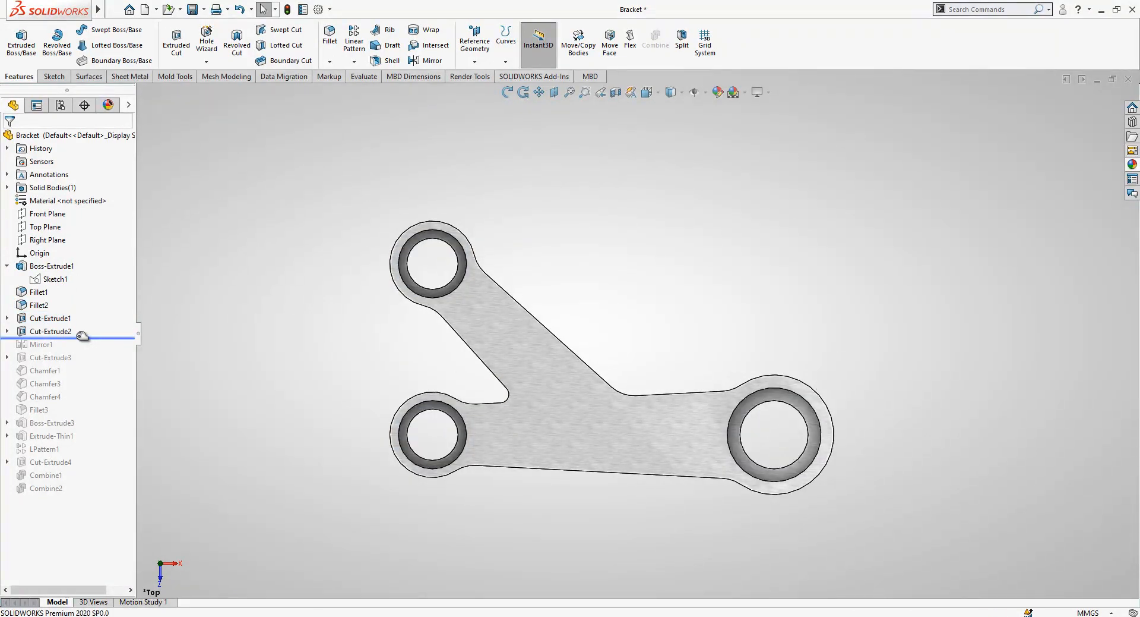
double_click(51, 330)
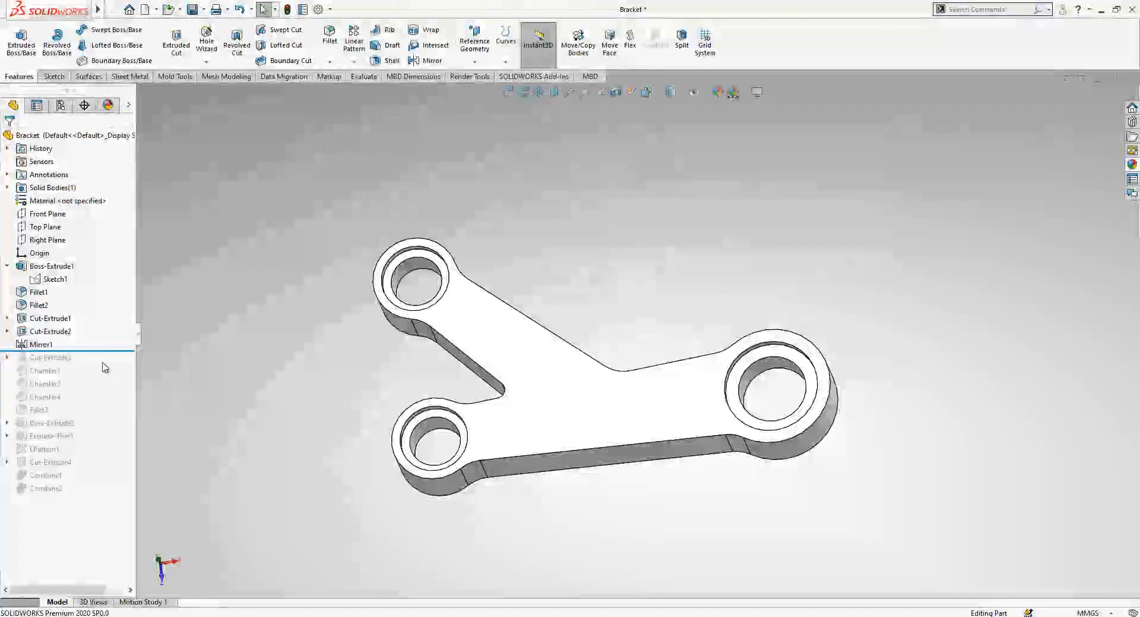
Roll past the 5 mm-wall pocket cut and its Sketch4, then to Boss-Extrude3, viewed from the top.
left_click(50, 357)
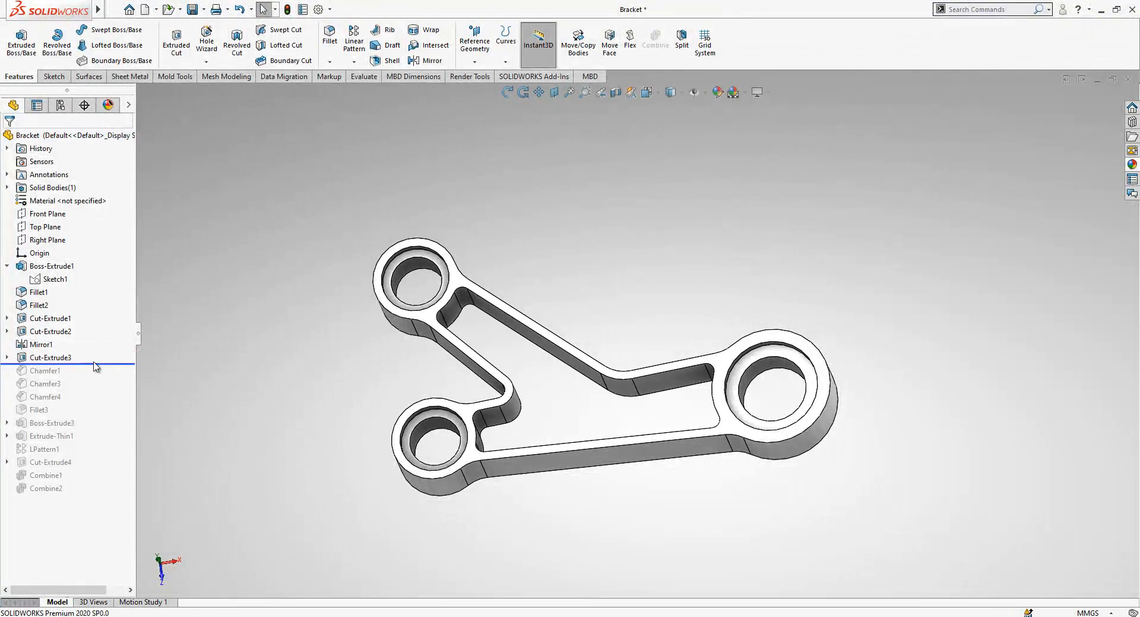
left_click(51, 358)
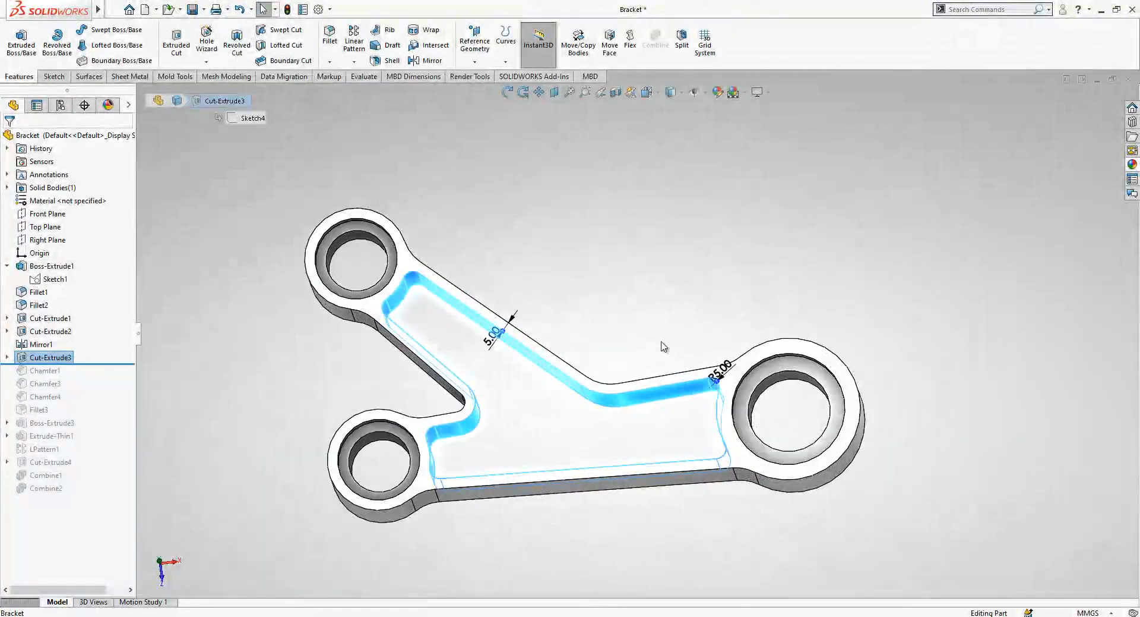
mouse_move(430, 407)
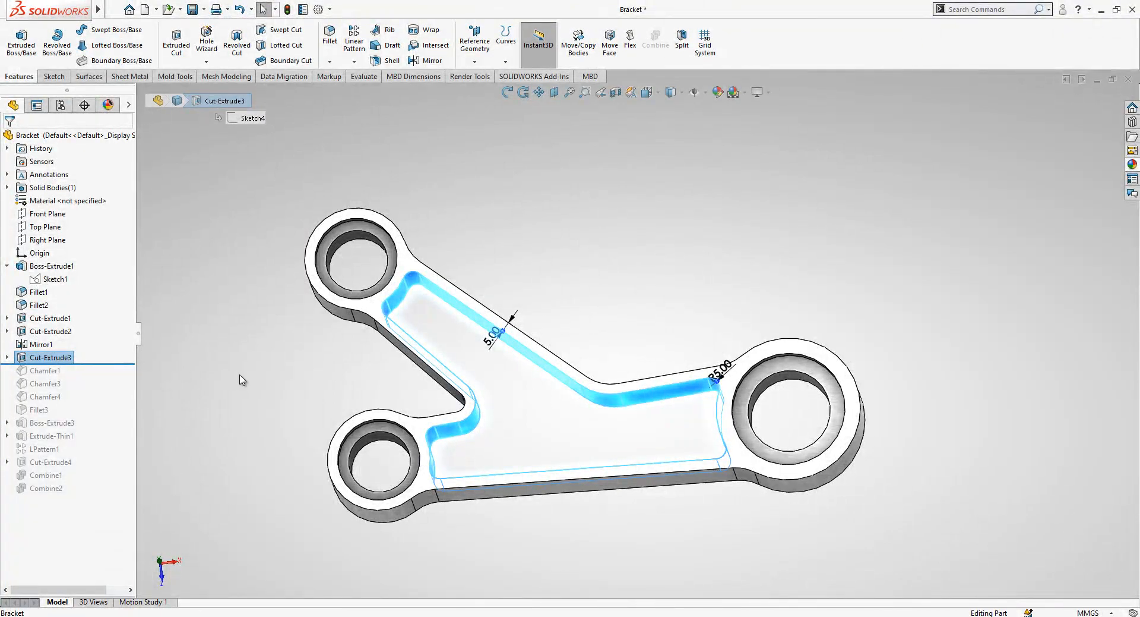
left_click(55, 371)
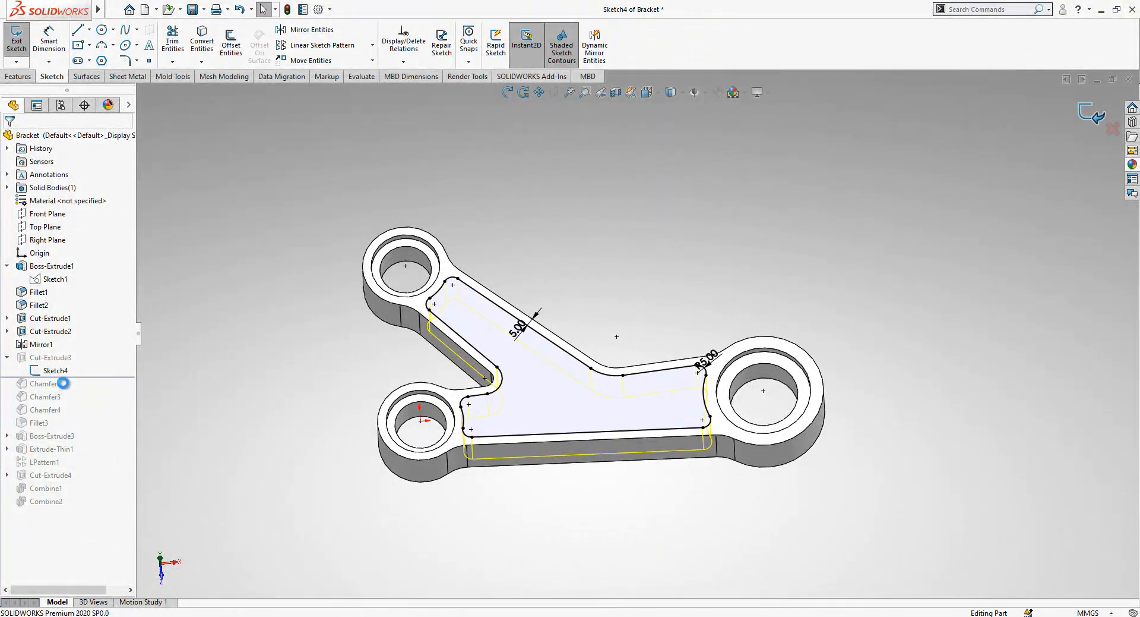
left_click(15, 37)
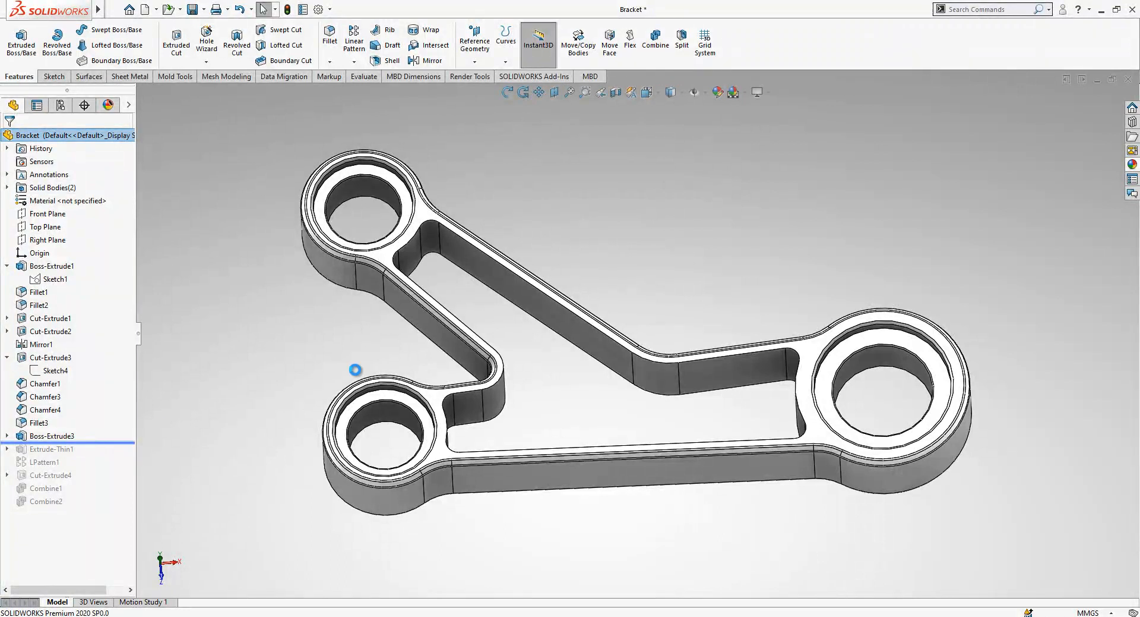
left_click(650, 91)
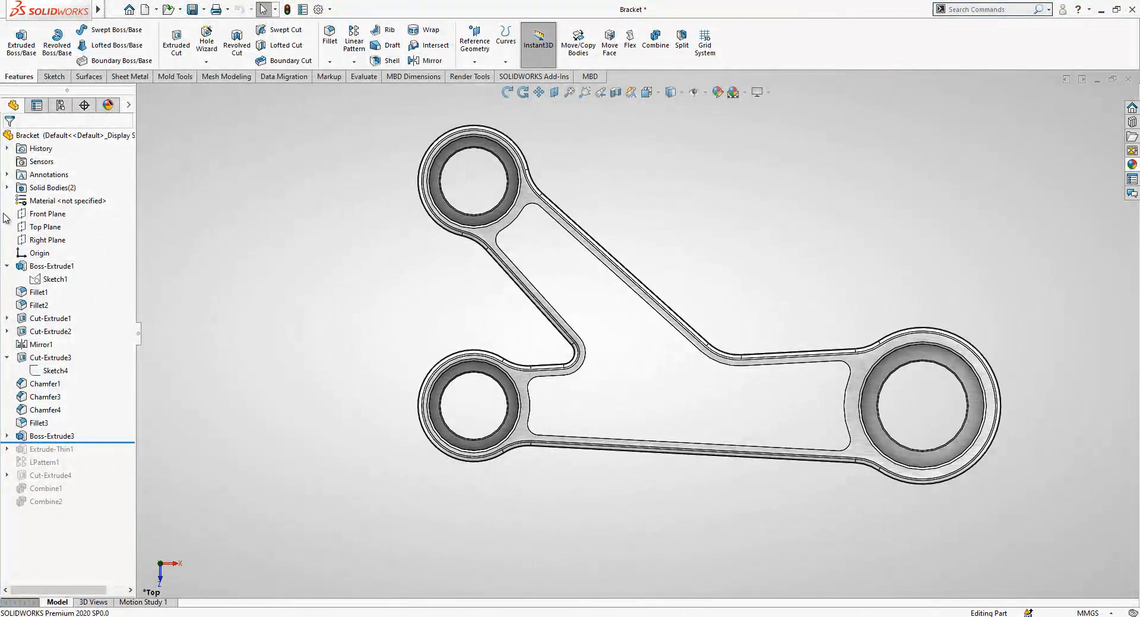
Start a new sketch on the top plane and copy the pocket outline sketch into it.
left_click(44, 226)
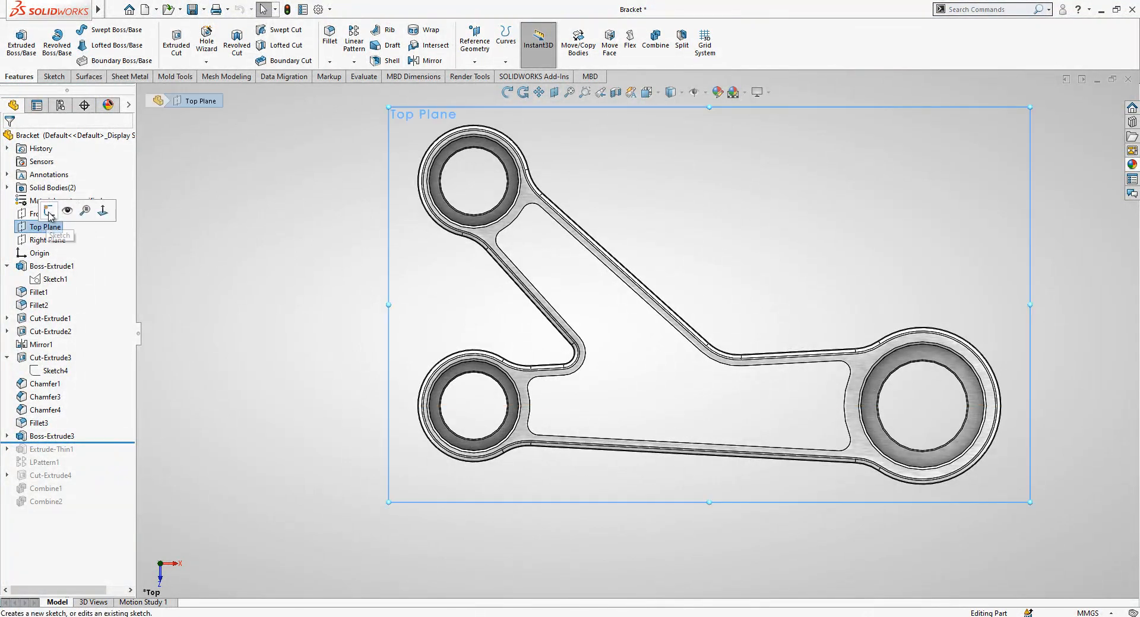
left_click(50, 210)
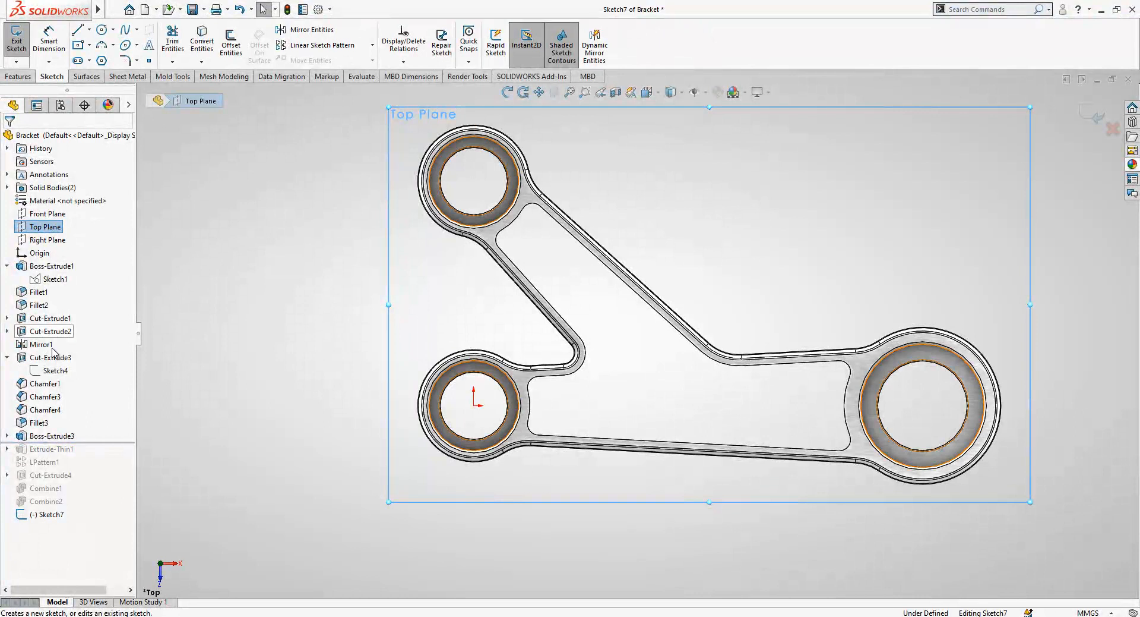
left_click(54, 371)
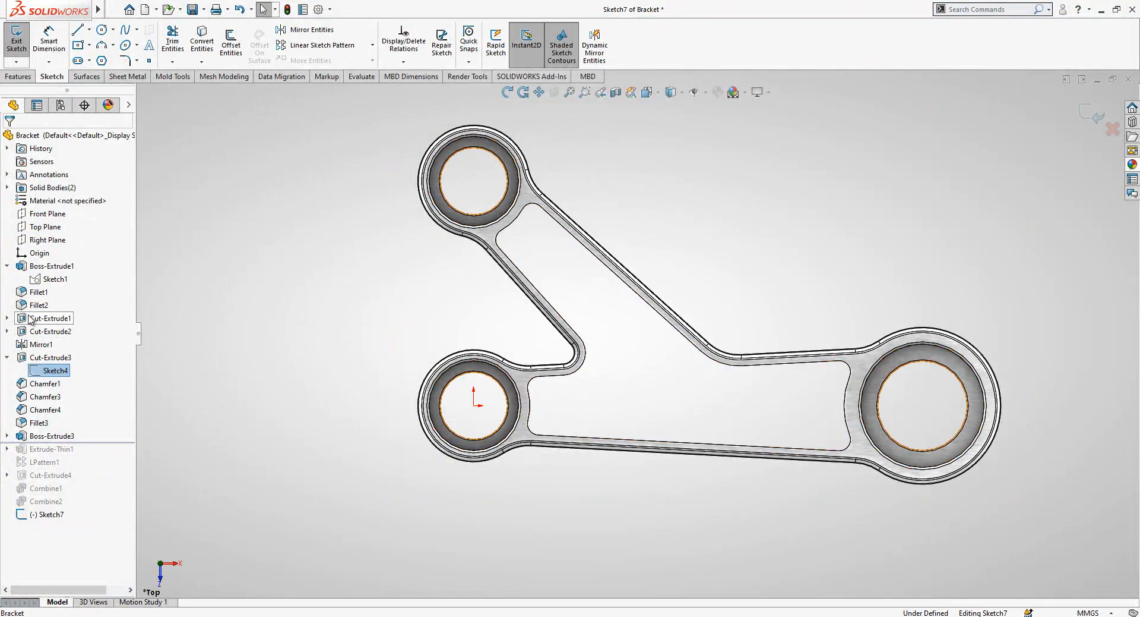
left_click(50, 331)
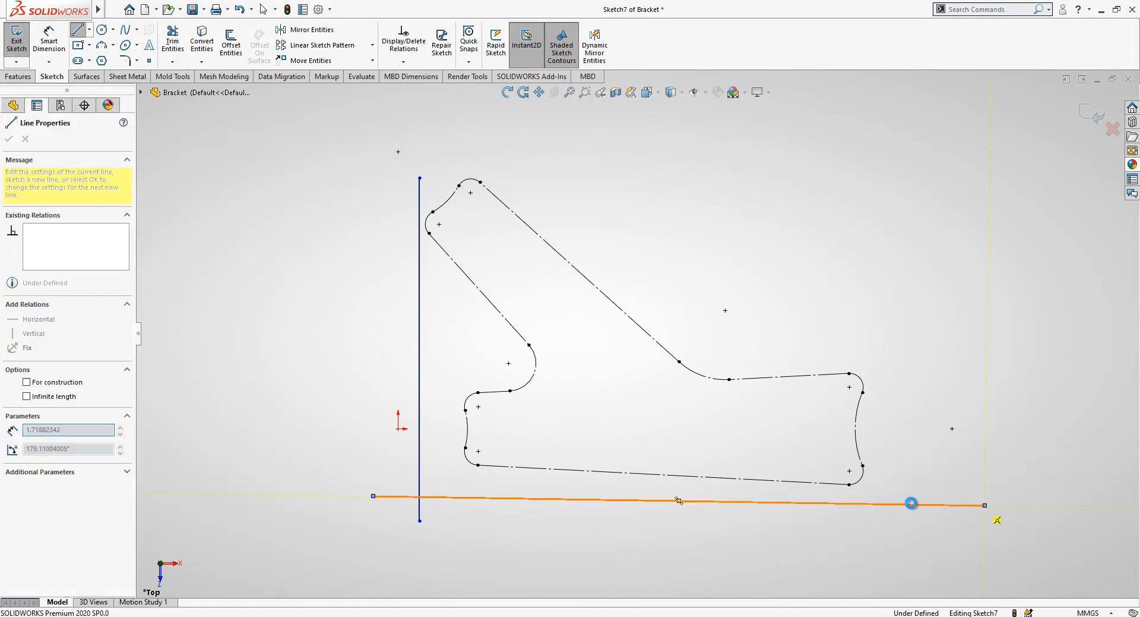
Close the corner with construction lines and make Arc37 tangent to Line21, fully defining the sketch.
left_click(172, 38)
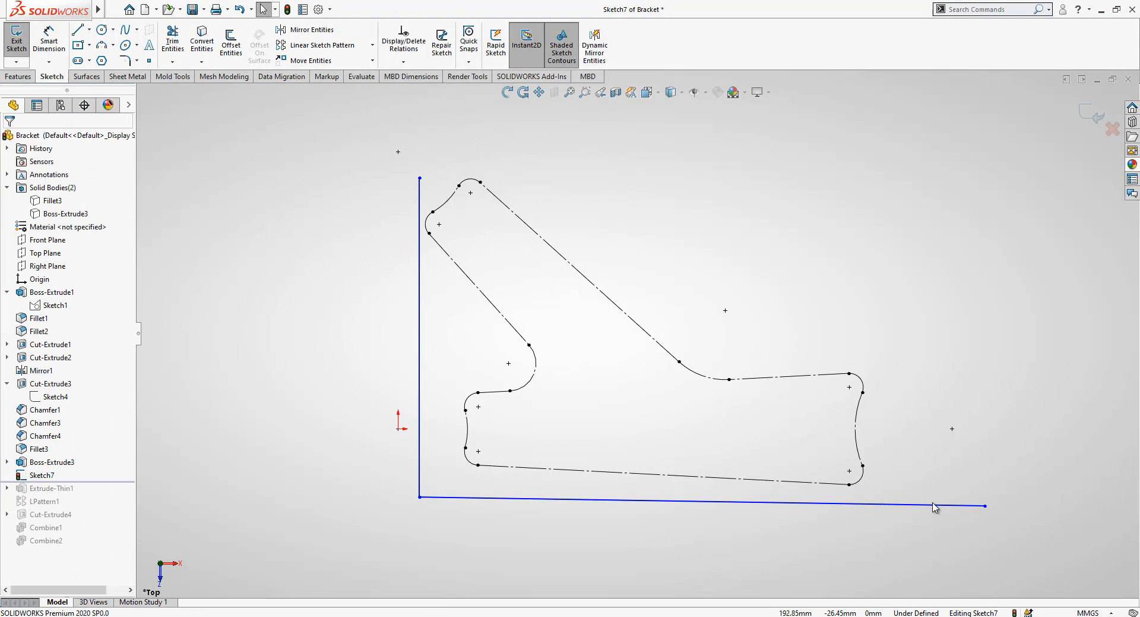
left_click(702, 497)
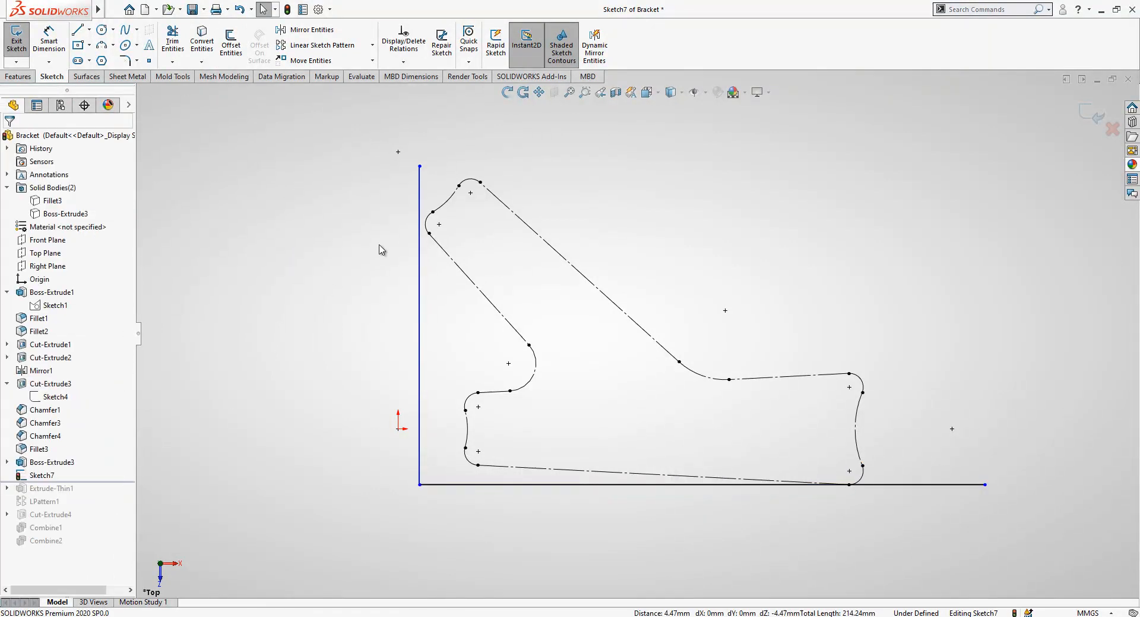
left_click(433, 224)
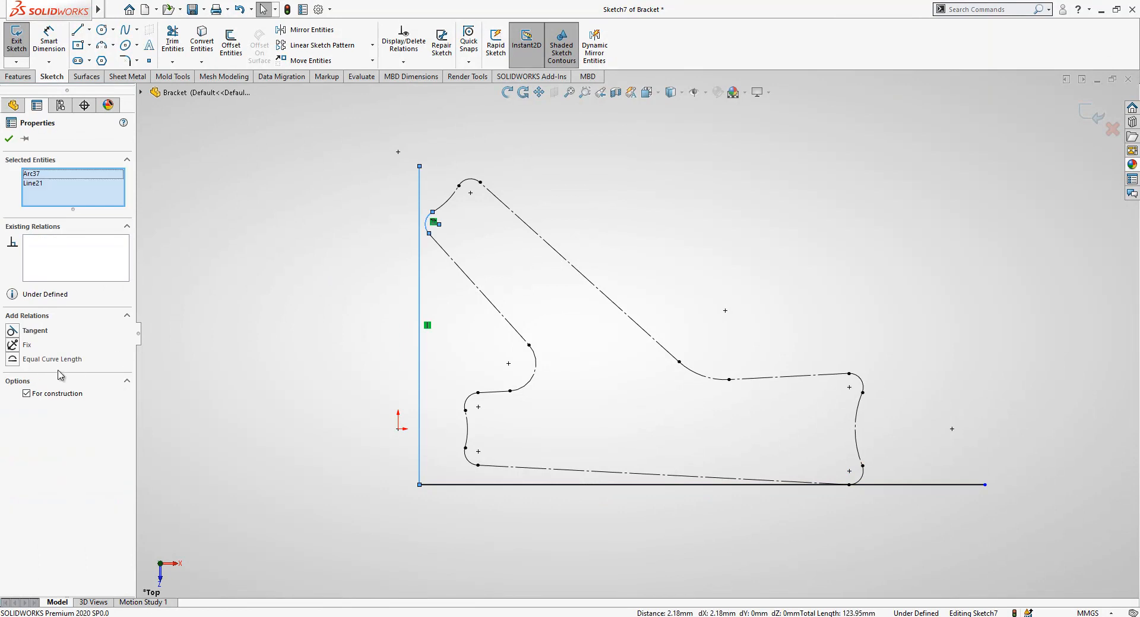
left_click(9, 139)
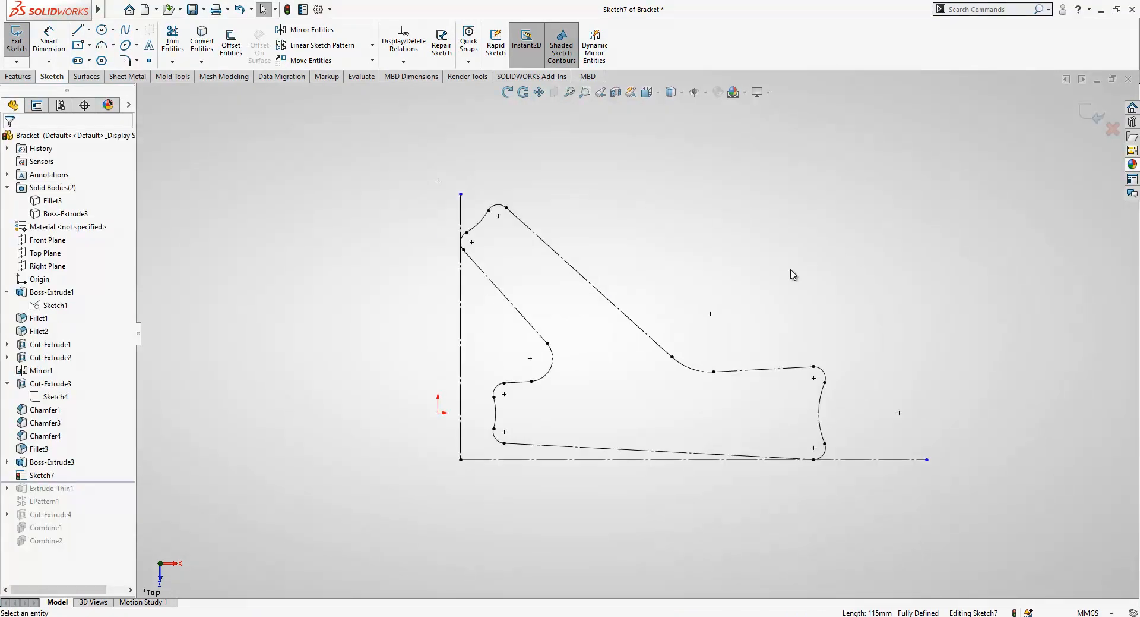
Draw a 10 mm hexagon with a radius construction line from its centre to a corner.
left_click(101, 59)
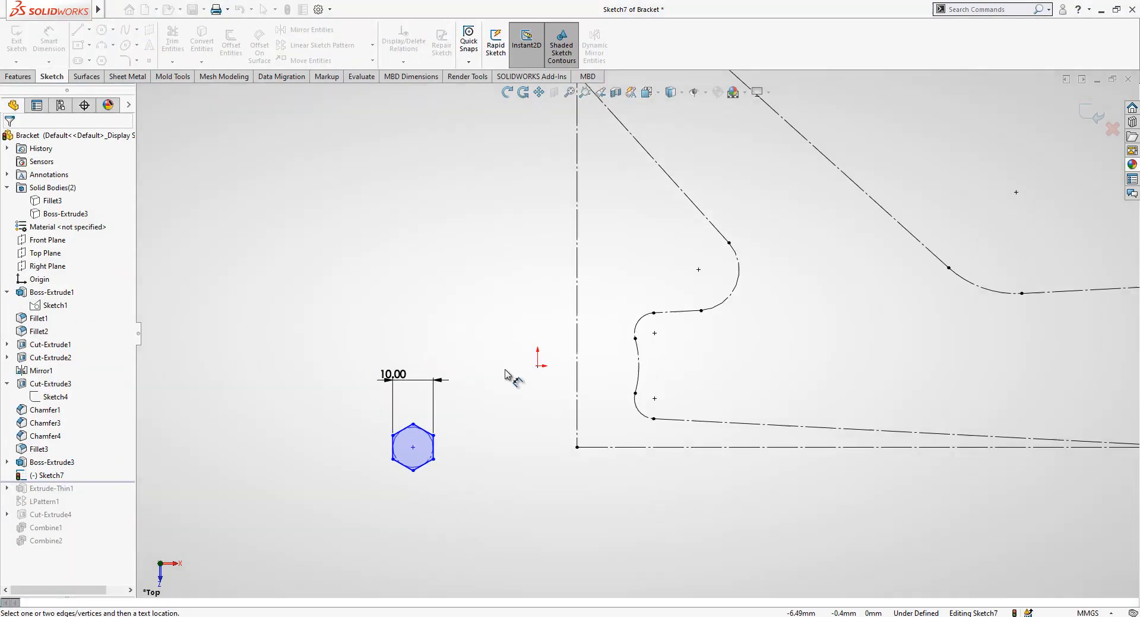
left_click(433, 447)
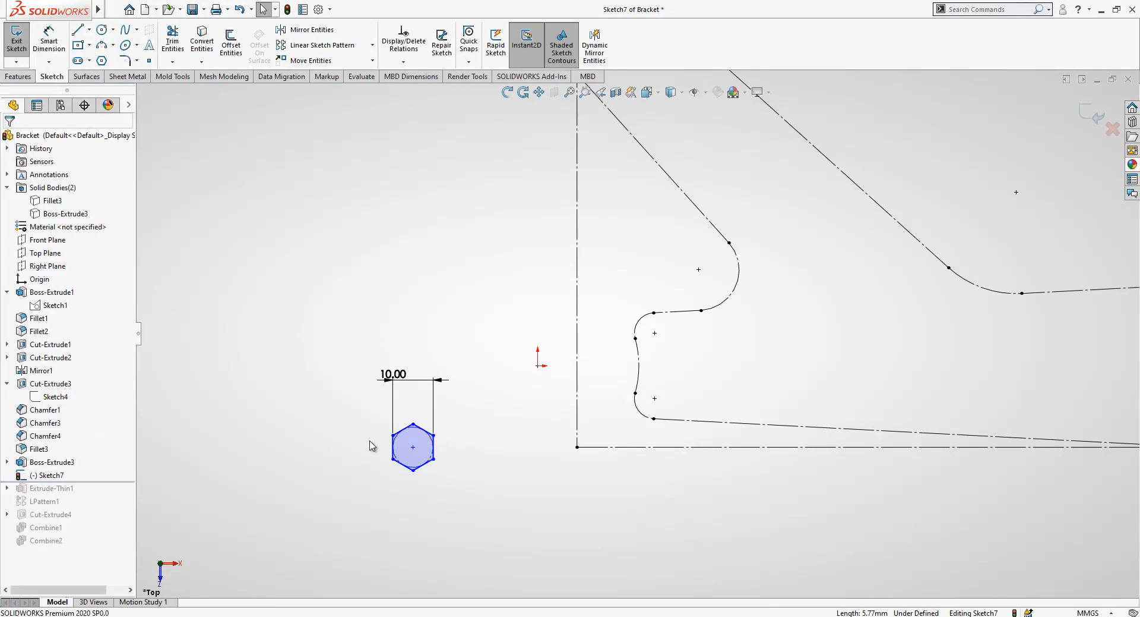
left_click(76, 29)
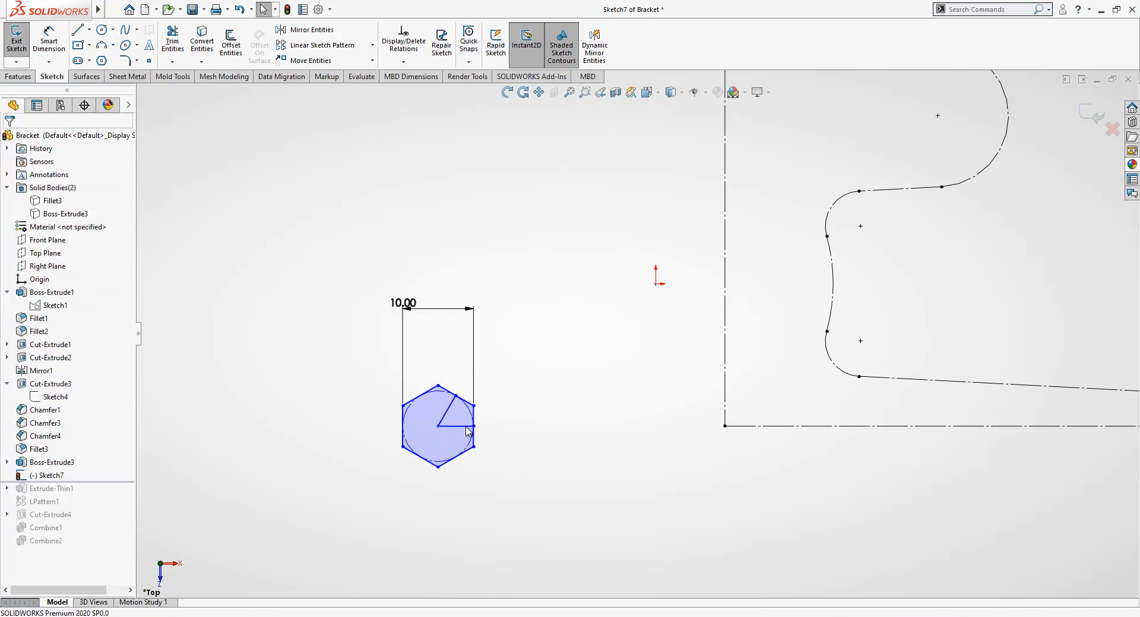
left_click(459, 422)
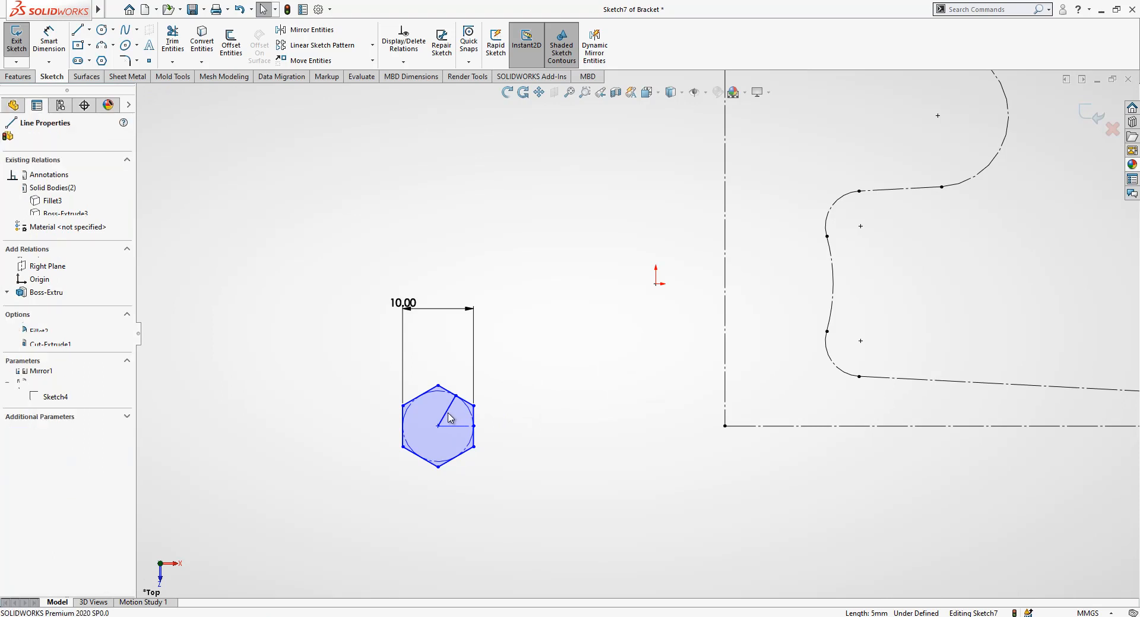
left_click(651, 284)
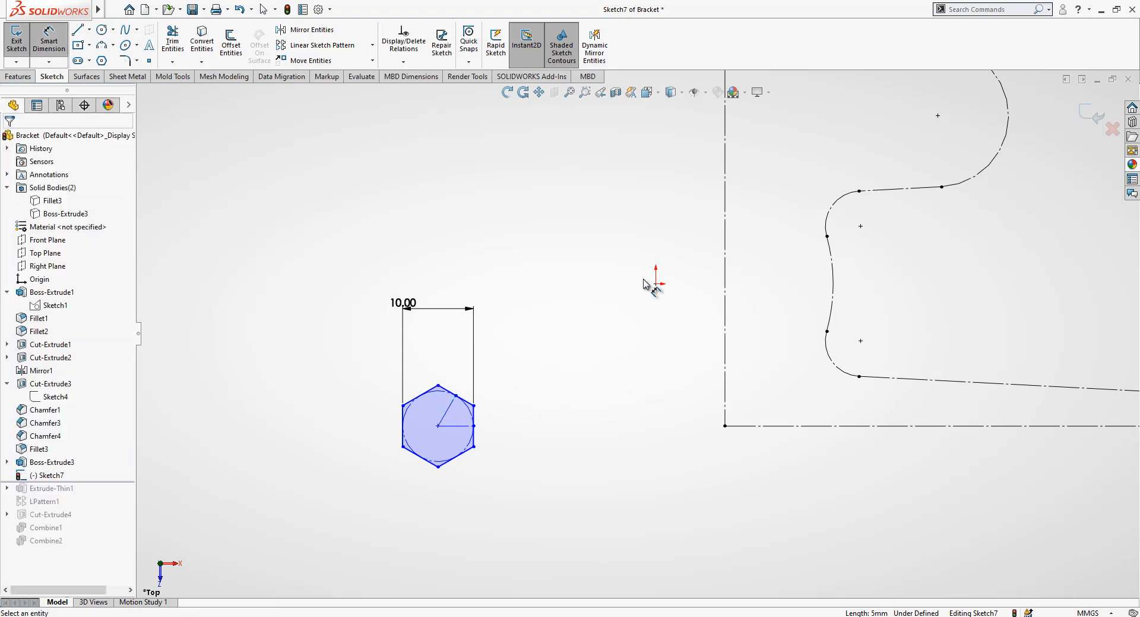
Dimension the hexagon 15 mm from the origin and finish the sketch.
left_click(469, 398)
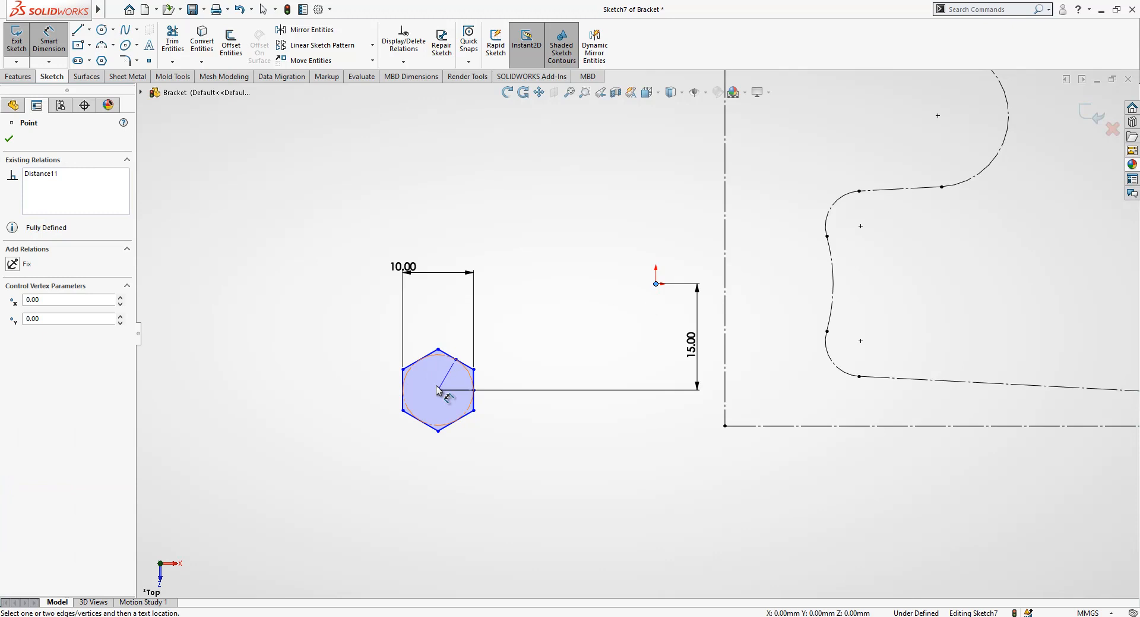
left_click(440, 391)
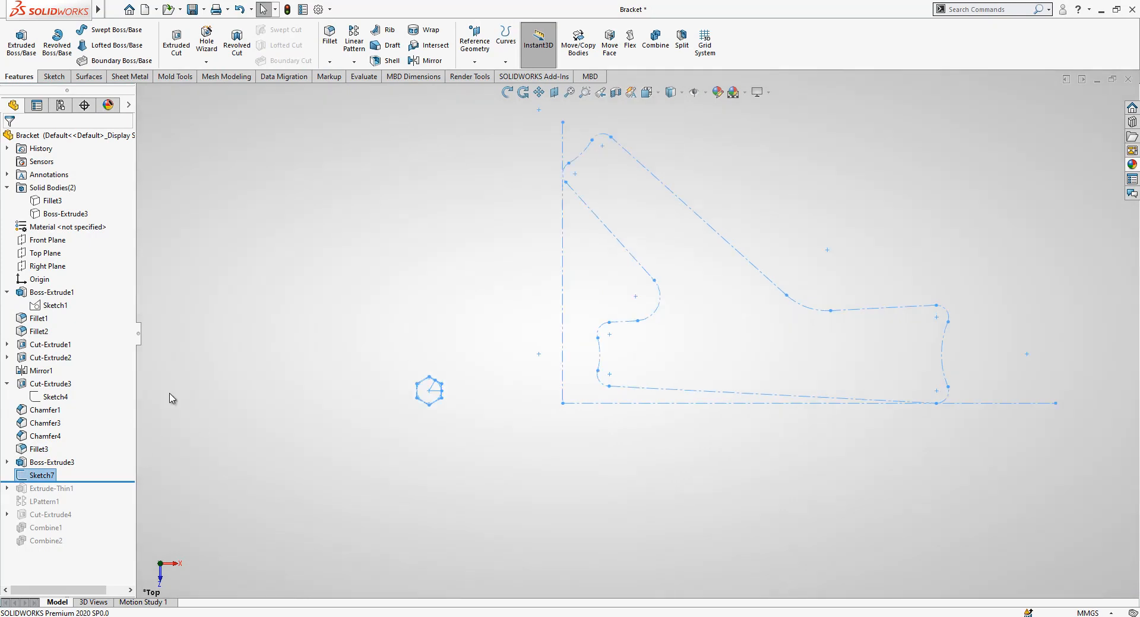
Extrude Sketch7 as a separate 0.5 mm thin-walled cell, mid-plane 10 mm, direction reversed.
left_click(21, 42)
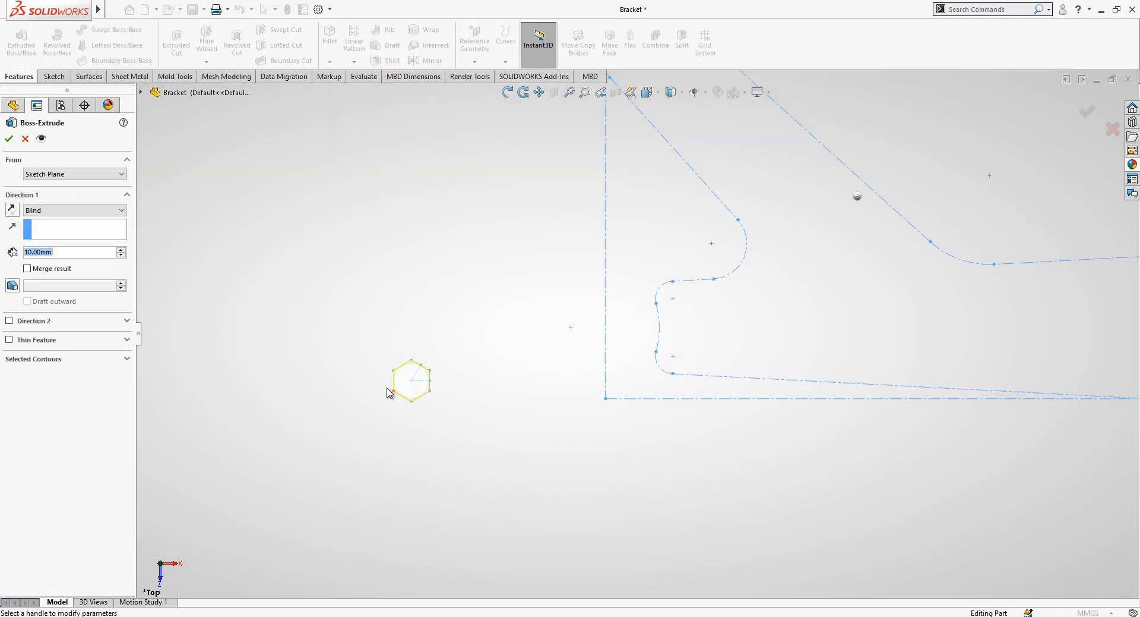
scroll("up", 3)
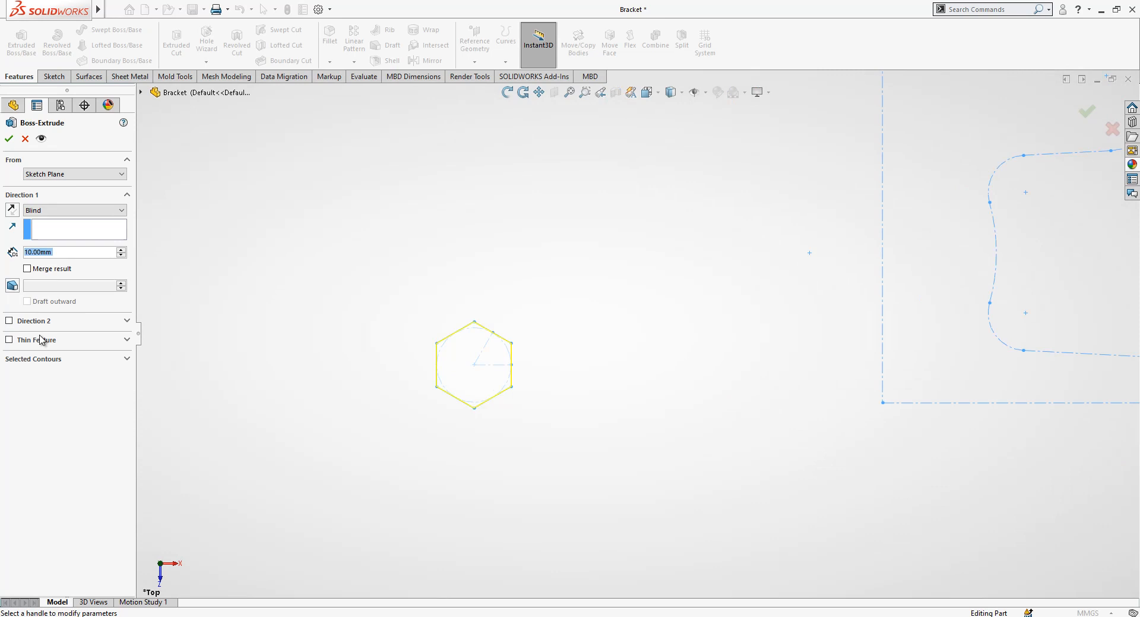
left_click(10, 340)
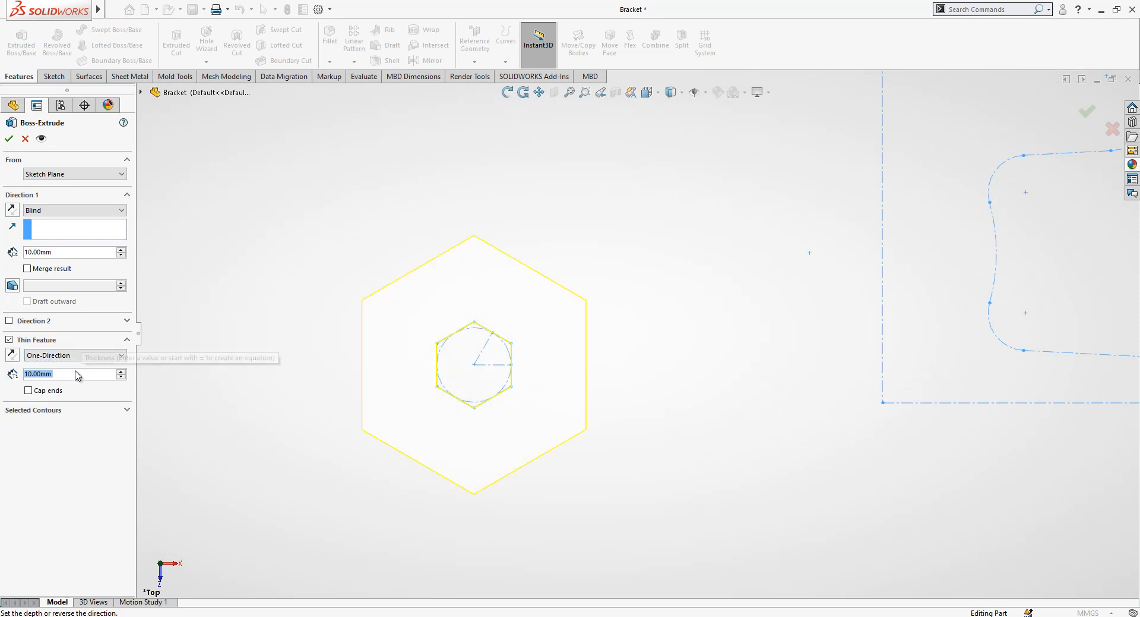
type("1.00mm")
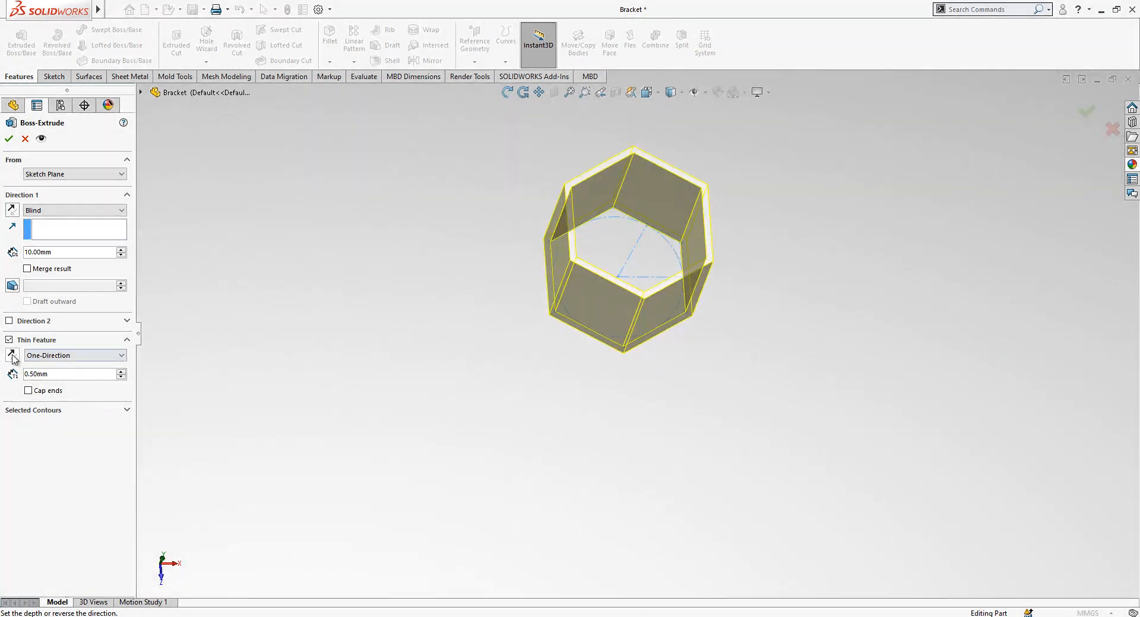
left_click(12, 355)
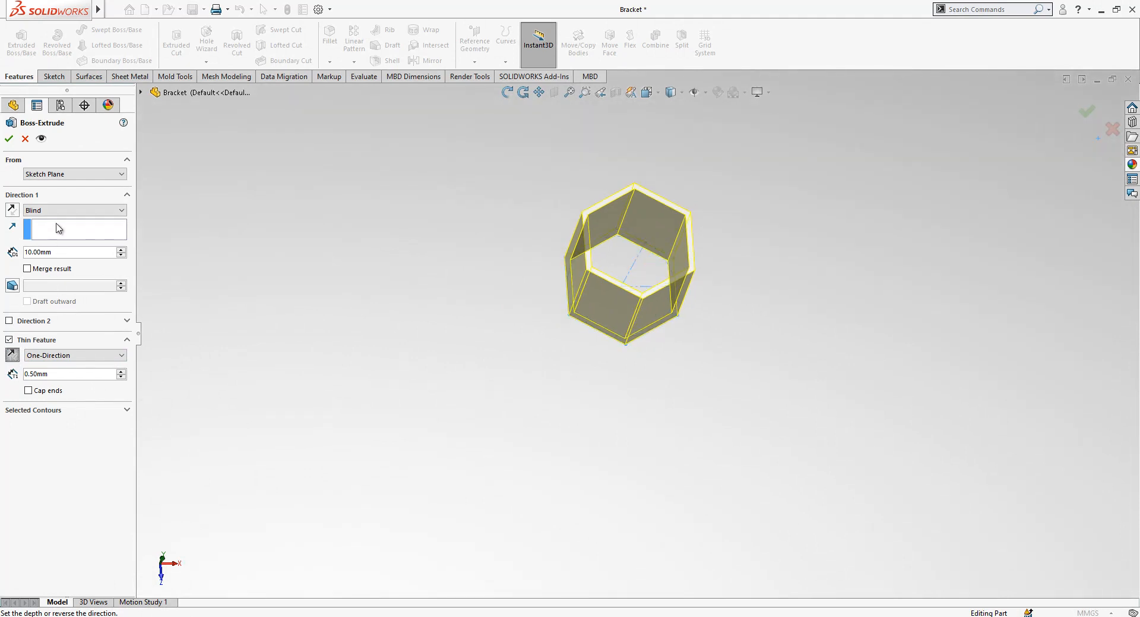
left_click(72, 209)
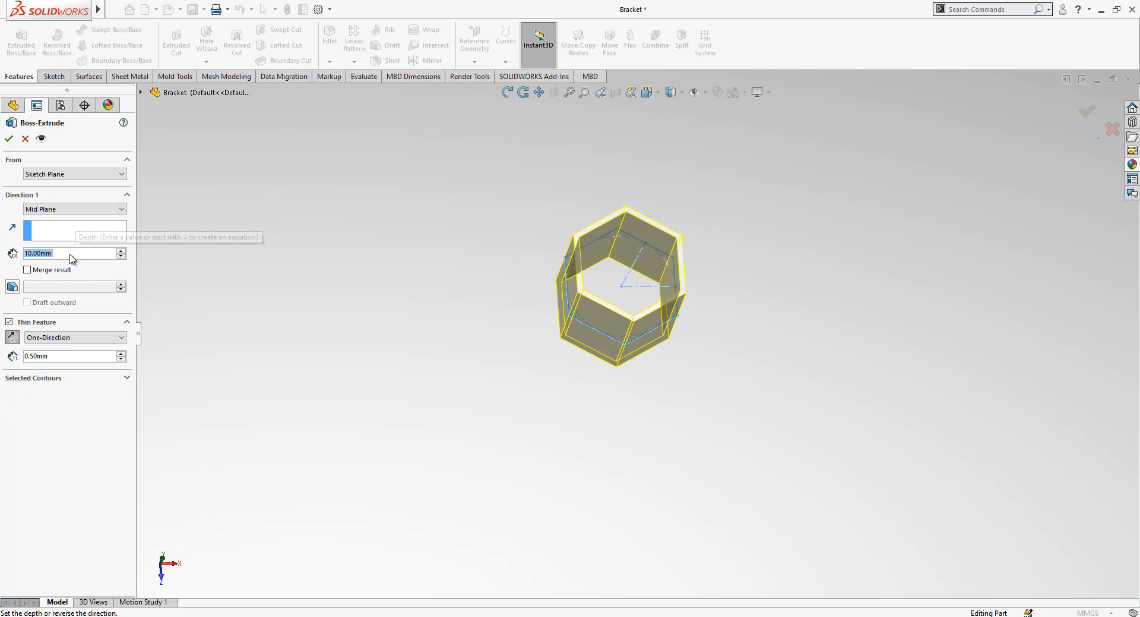
left_click(8, 138)
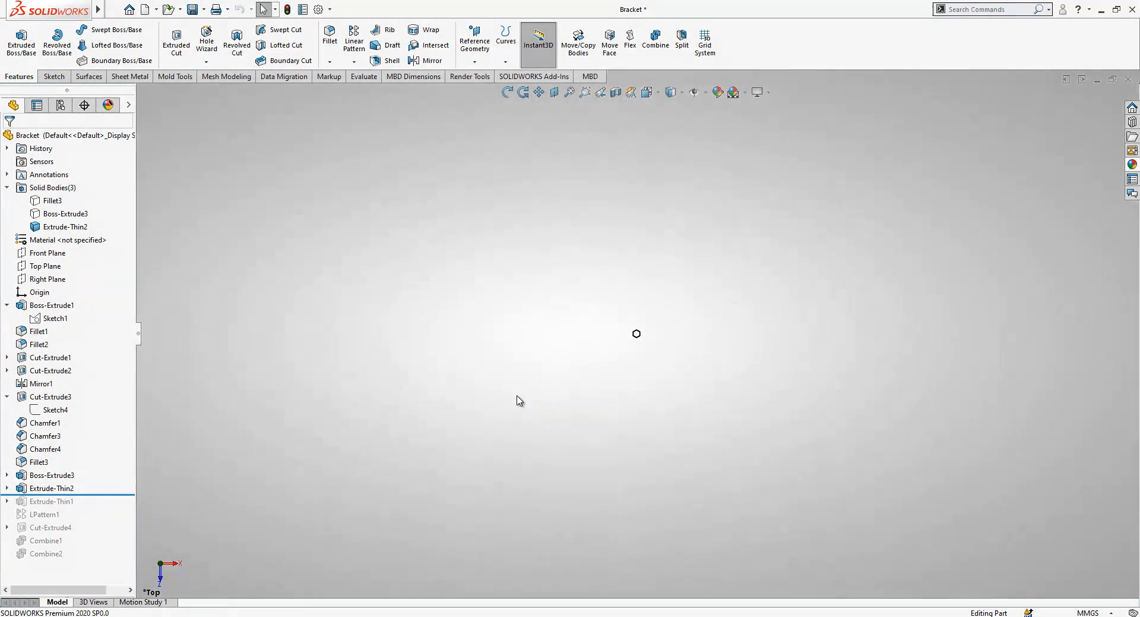
Show the hexagon sketch and start a linear pattern of body Extrude-Thin2.
left_click(7, 489)
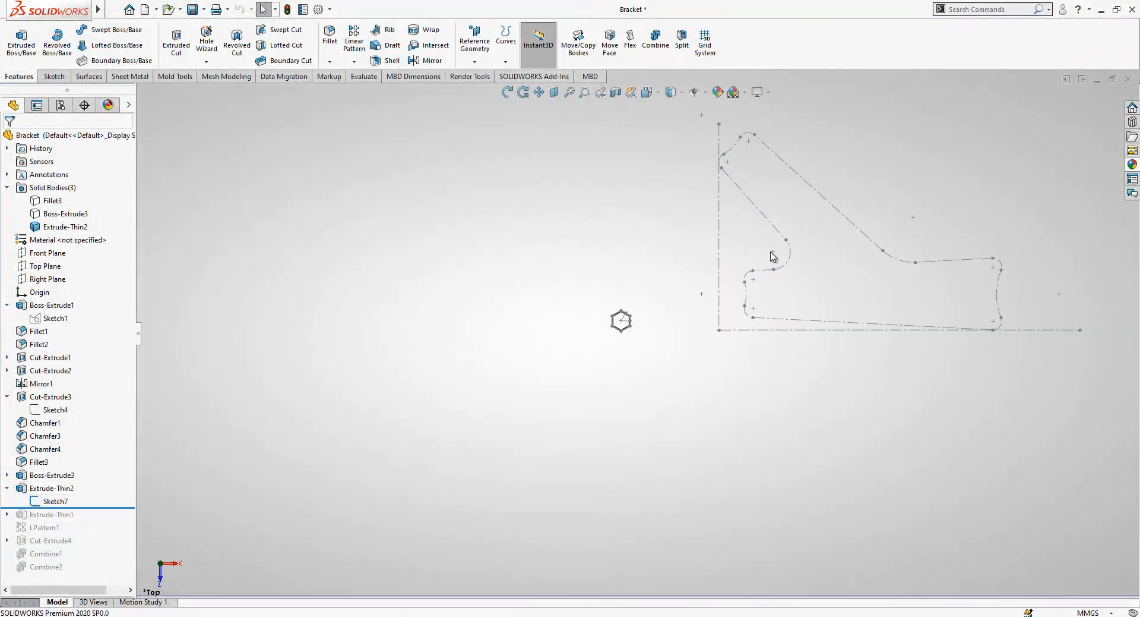
left_click(51, 488)
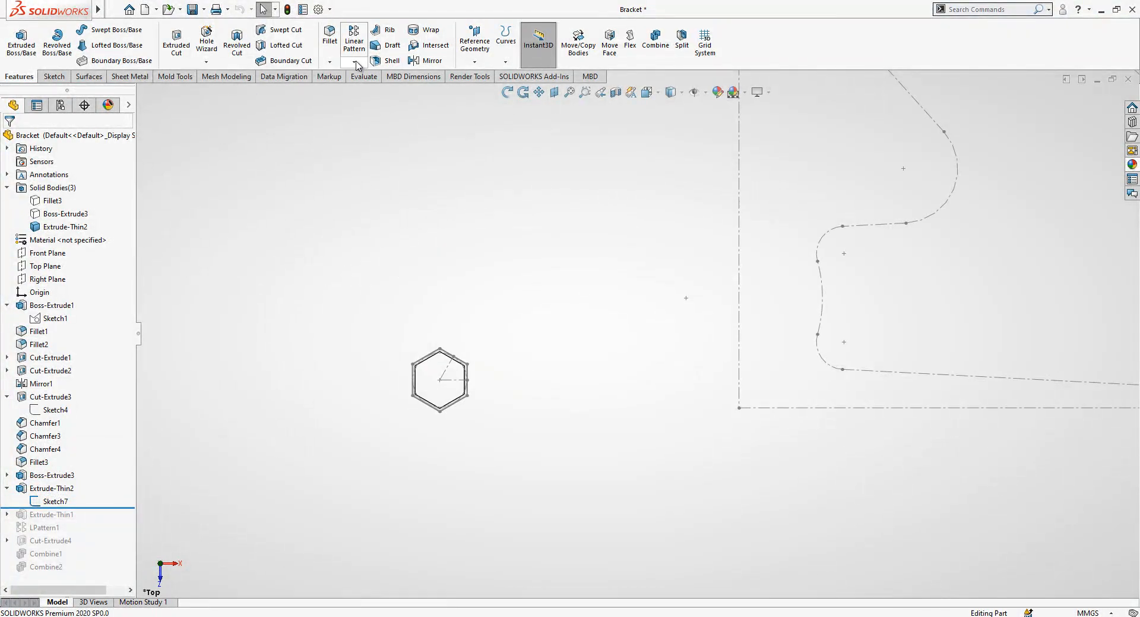
left_click(354, 40)
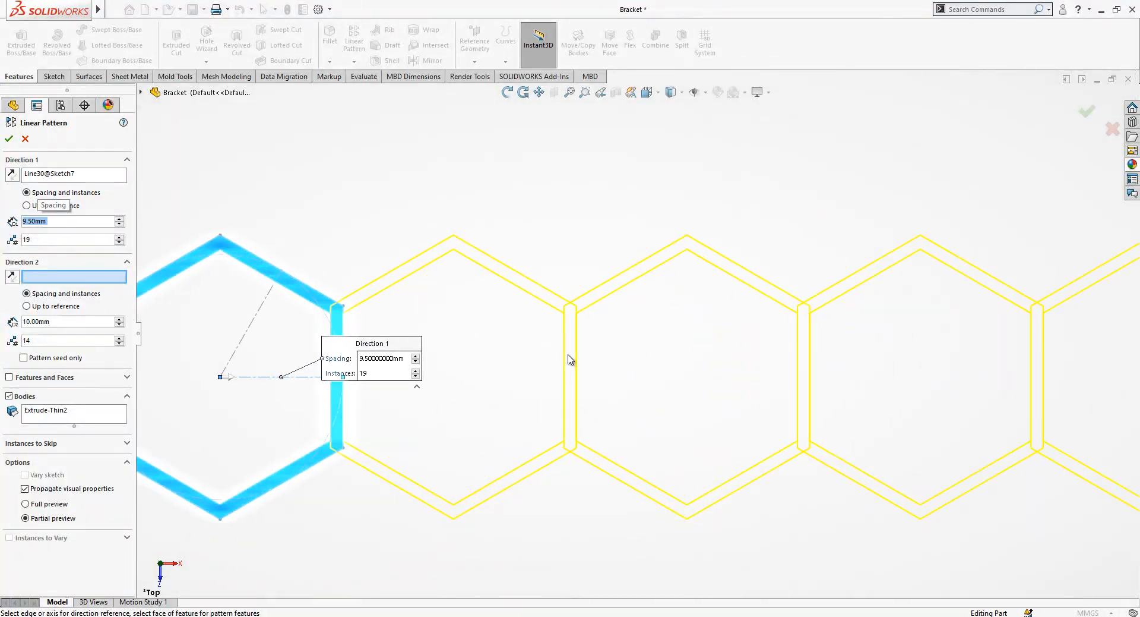
mouse_move(582, 333)
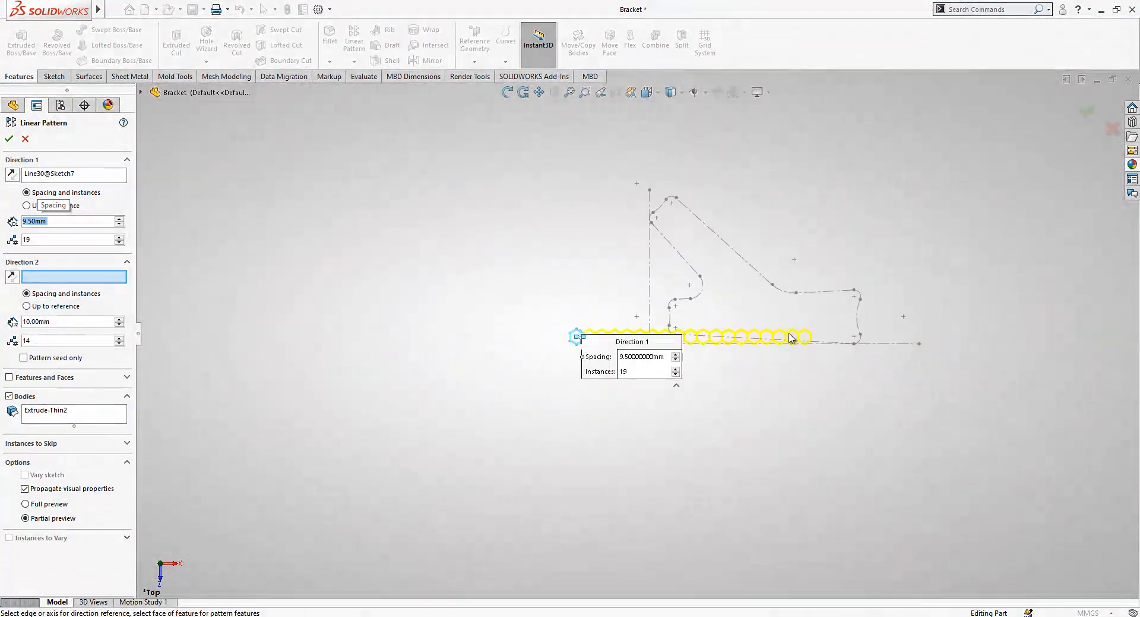
Pattern the cell 23 at 9.5 mm along Line30 and 13 at 10 mm along Line29.
left_click(120, 236)
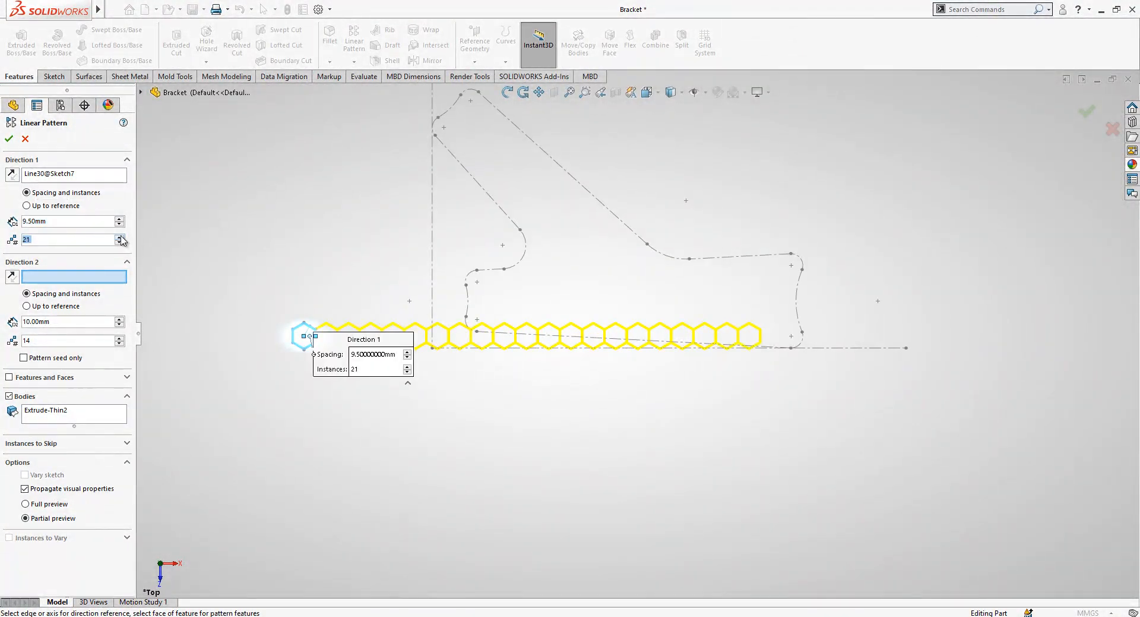
left_click(120, 235)
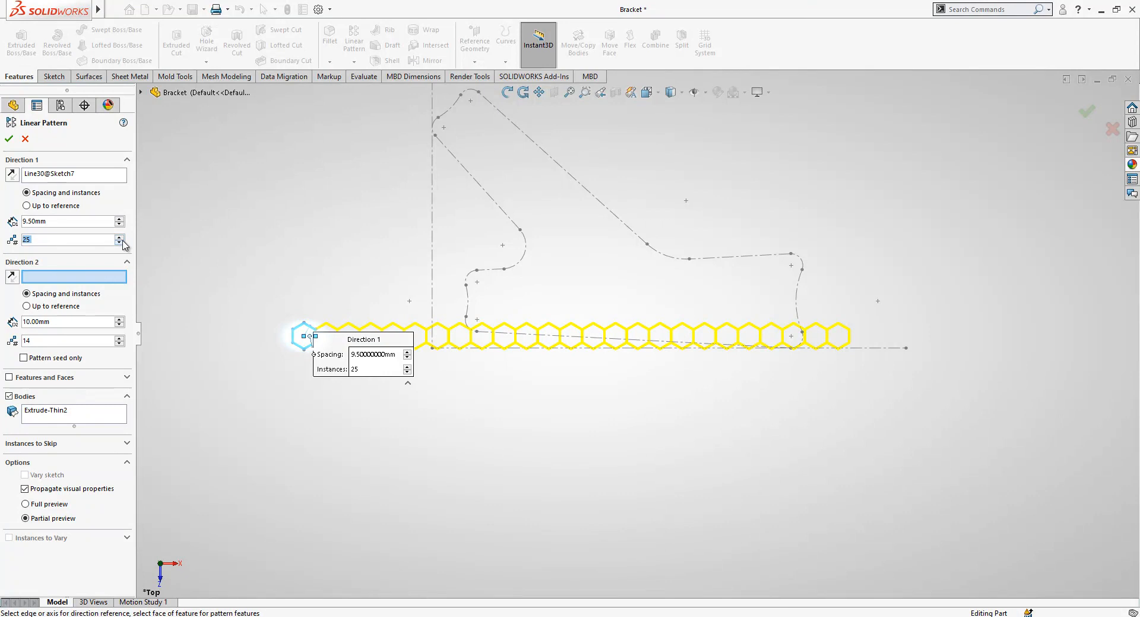
left_click(121, 242)
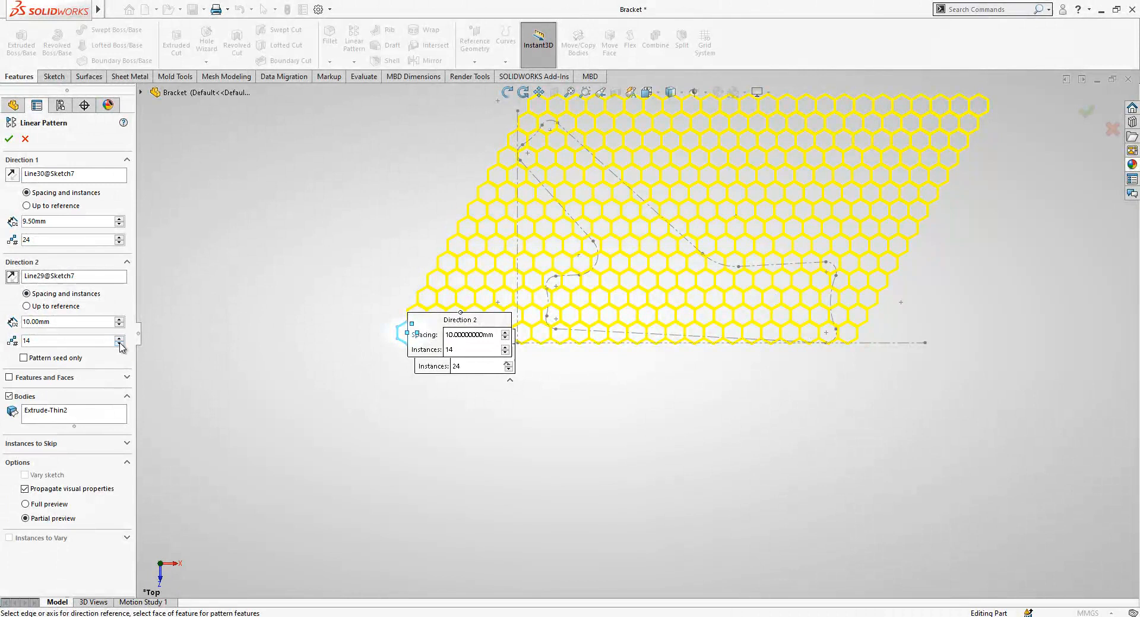
left_click(120, 343)
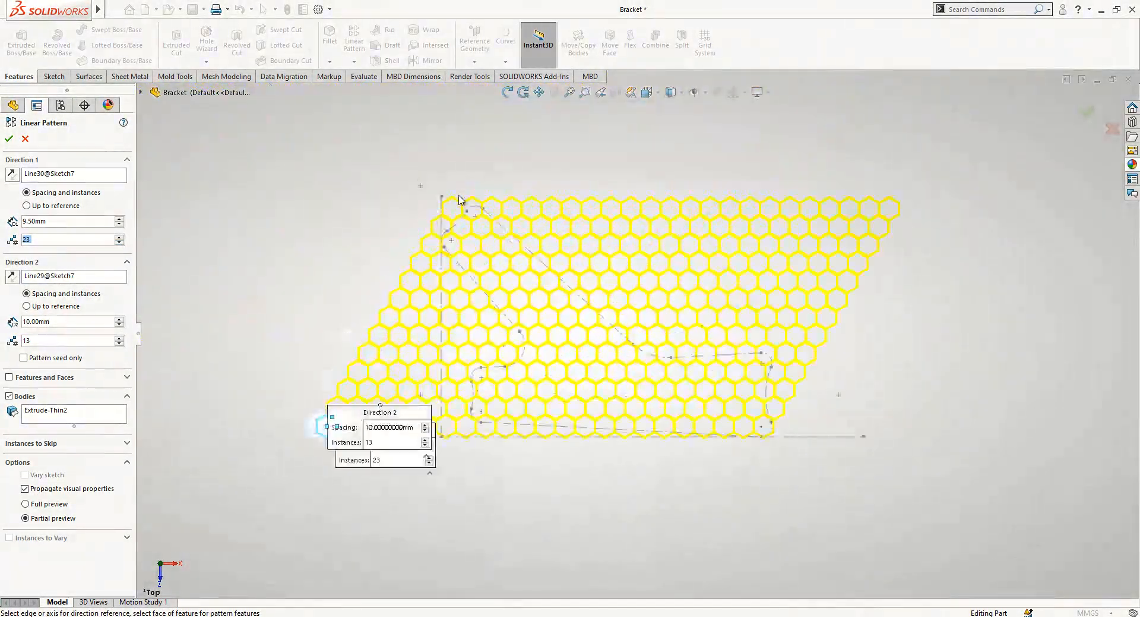
left_click(9, 139)
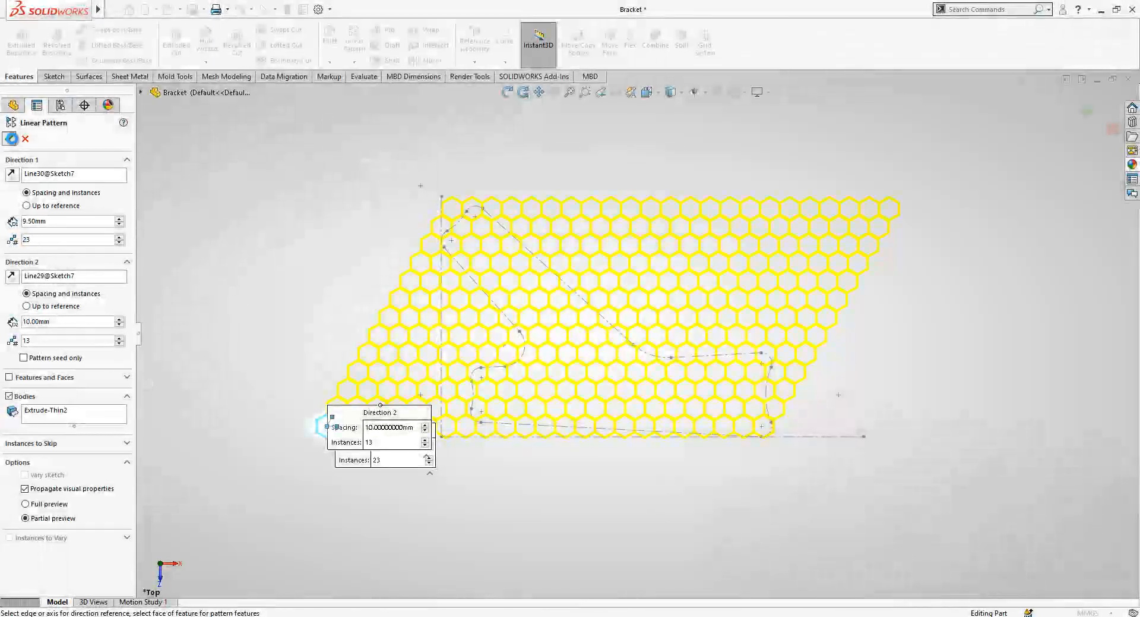
left_click(12, 139)
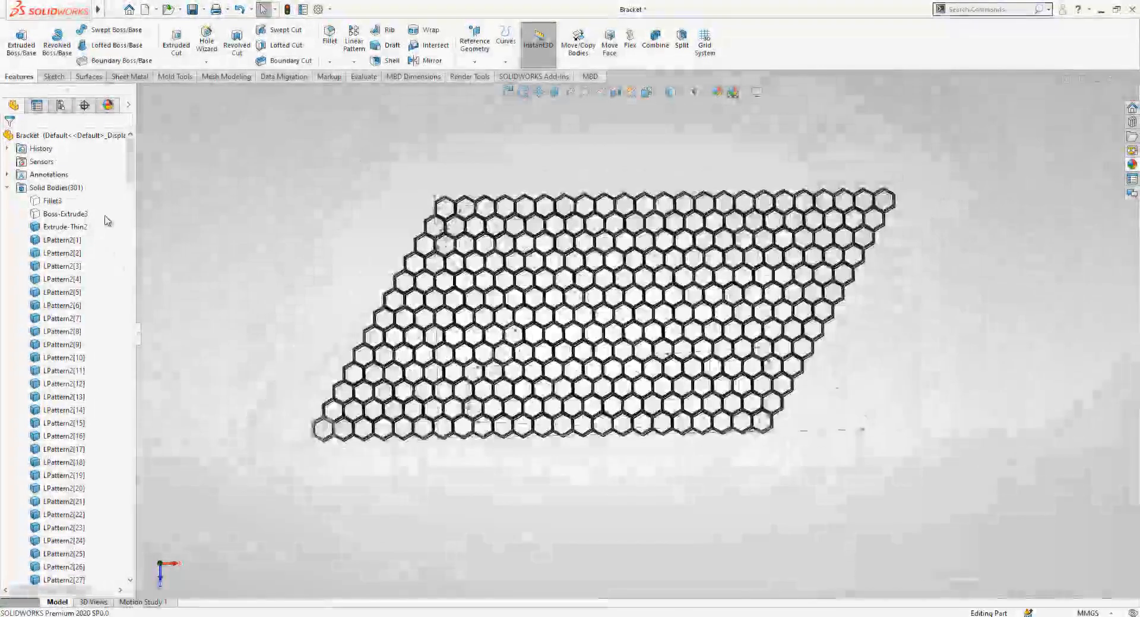
Colour the hexagon outline sketch red.
scroll("down", 3)
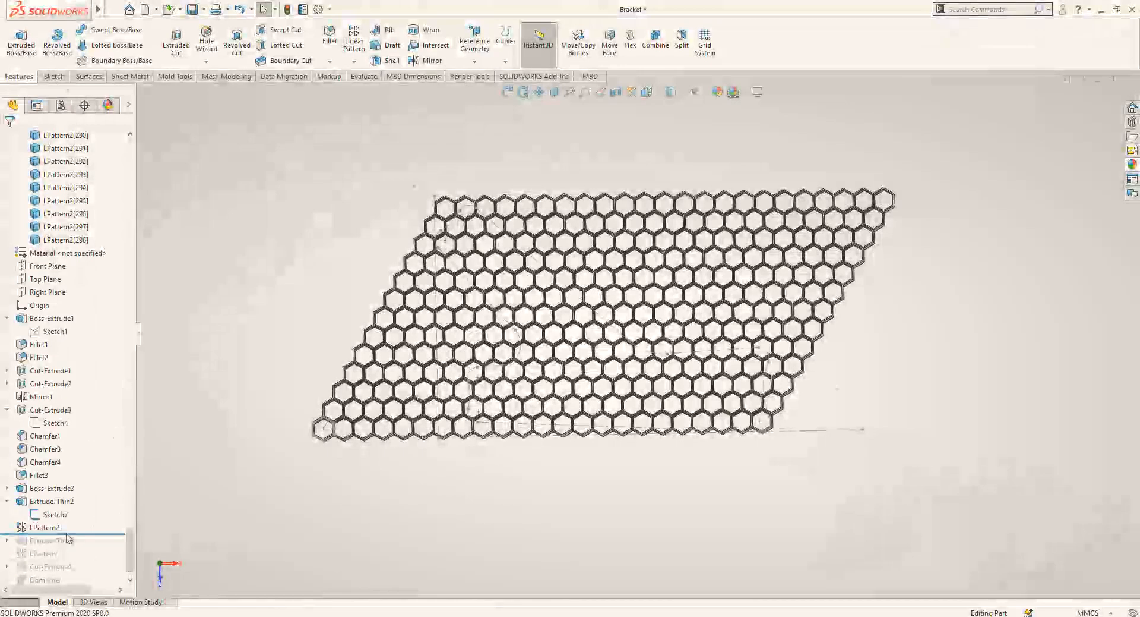
right_click(53, 514)
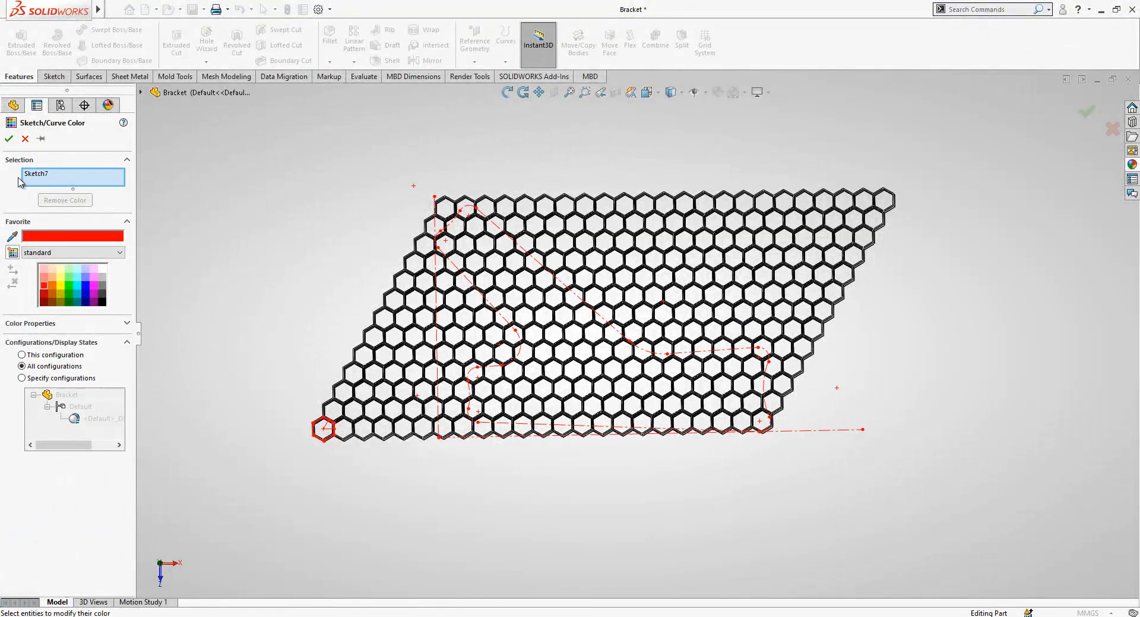
left_click(8, 139)
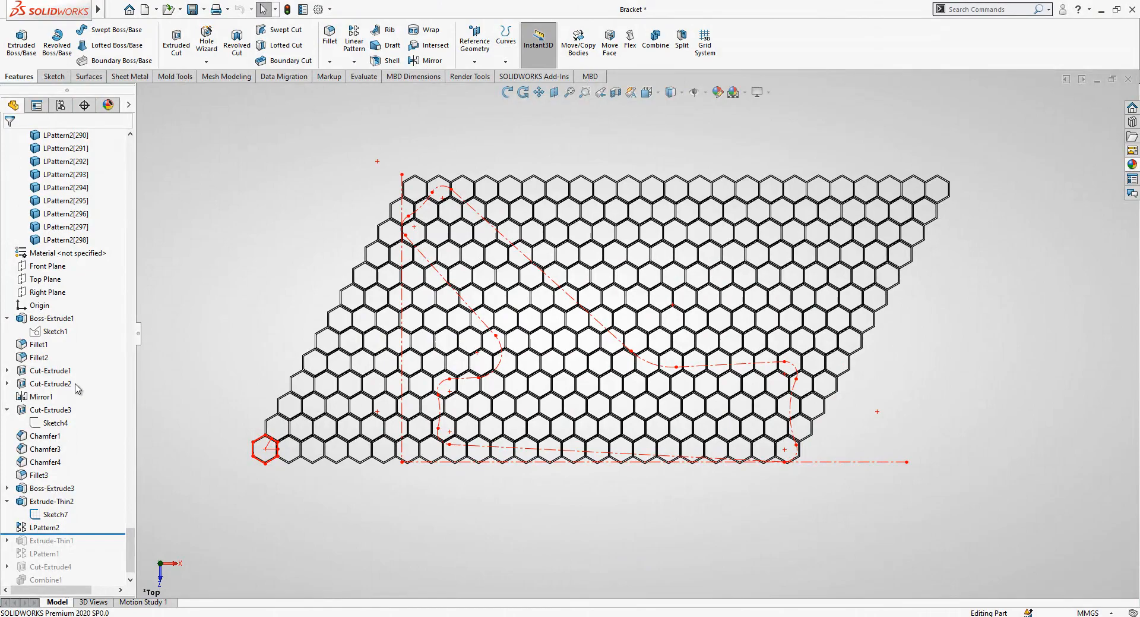
Show LPattern2's dimensions: 23 and 14 cells at 9.5 mm spacing.
scroll("up", 3)
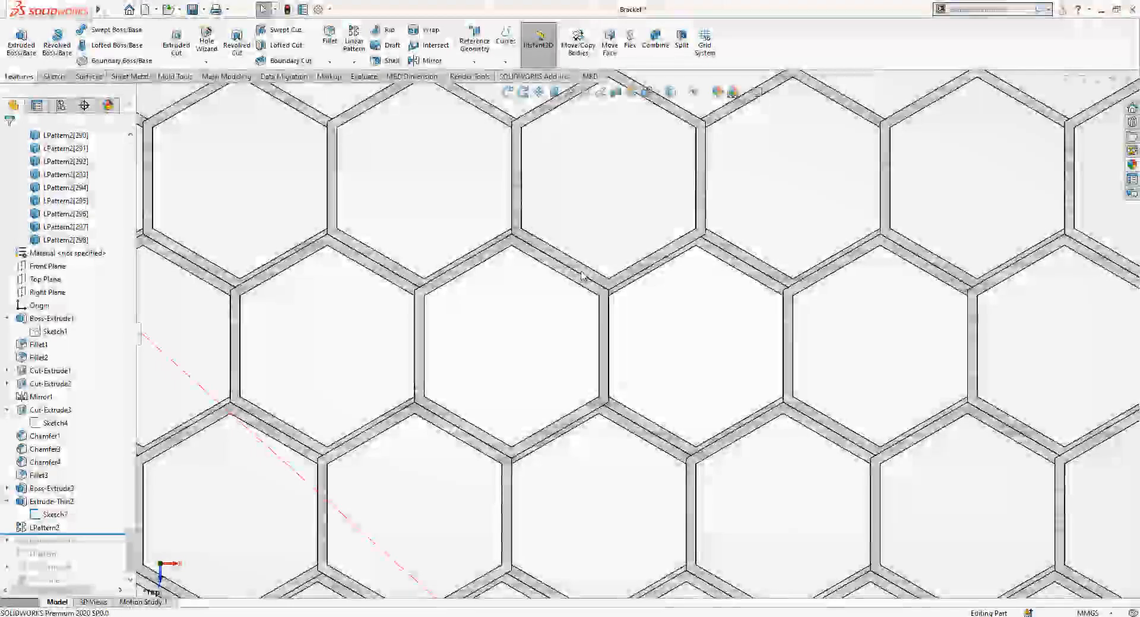
left_click(45, 526)
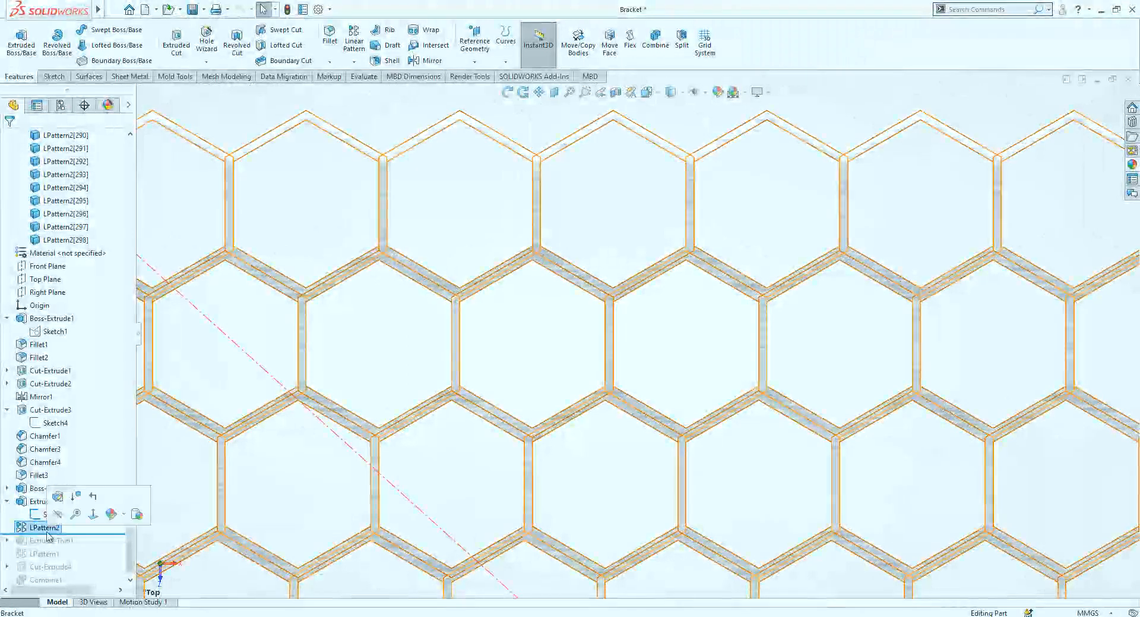
double_click(44, 527)
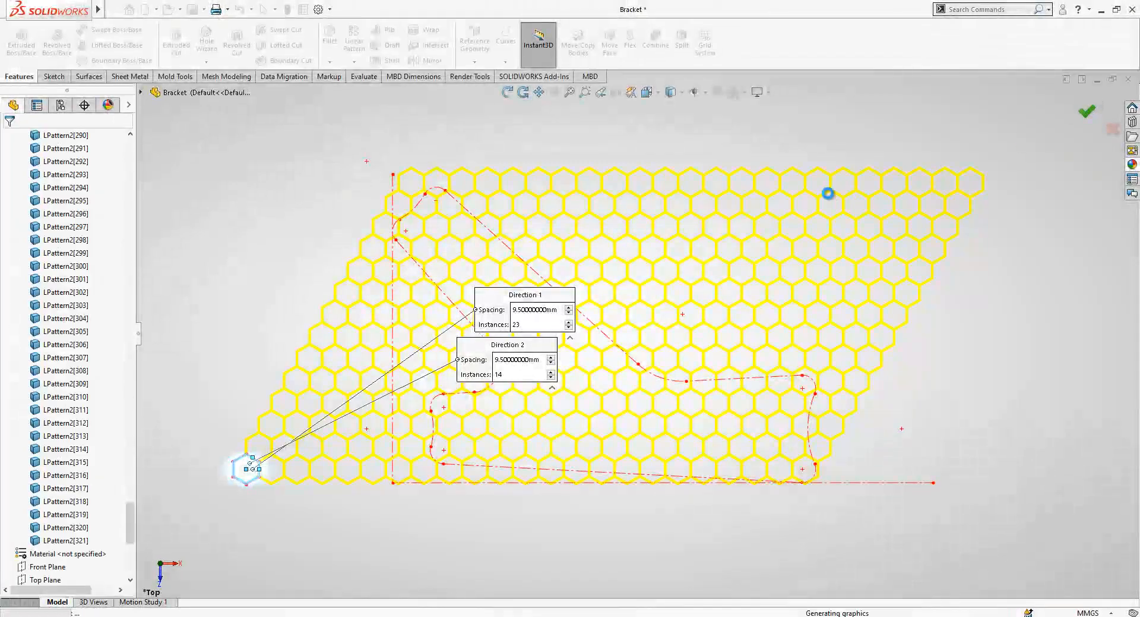
left_click(1087, 112)
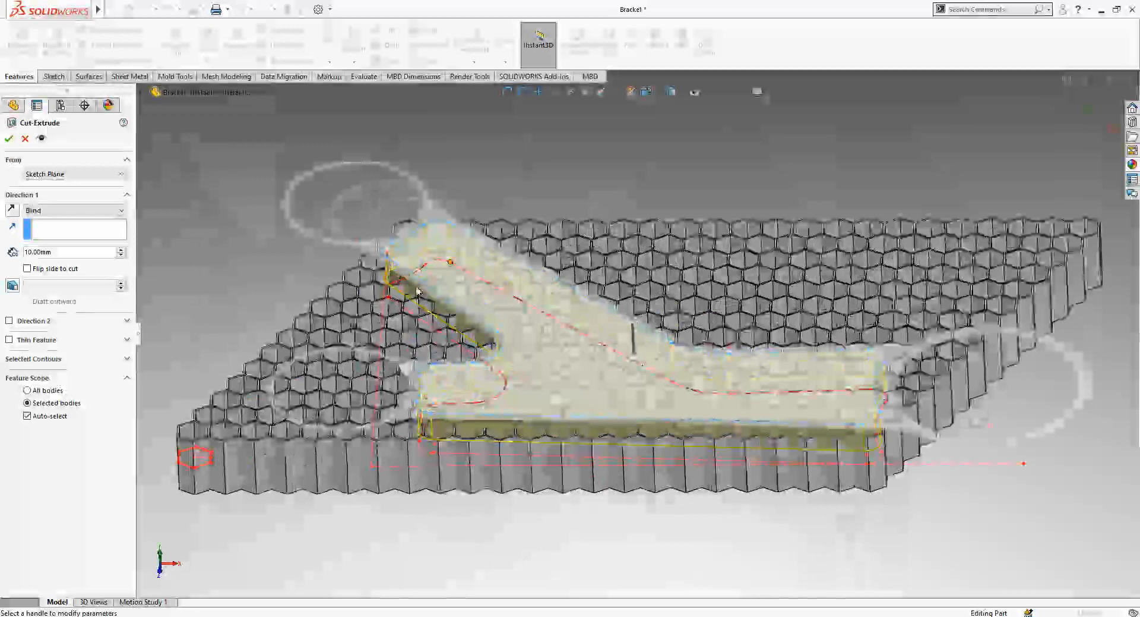
Set the cut to Through All - Both, flip side, and manually select all pattern bodies plus the original cell.
left_click(73, 211)
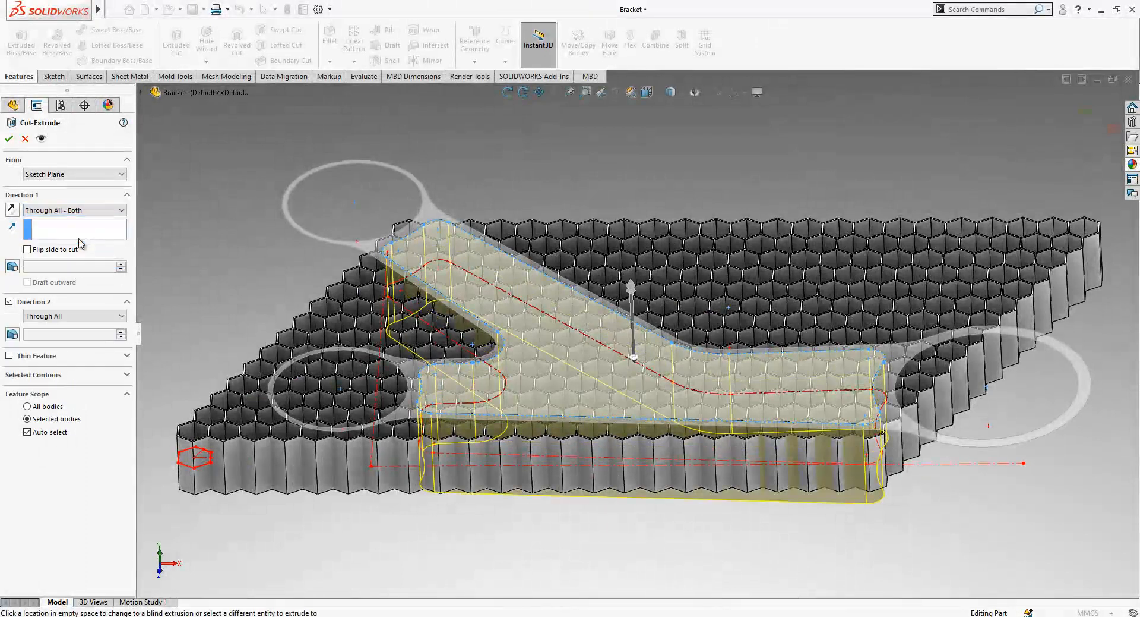
left_click(28, 248)
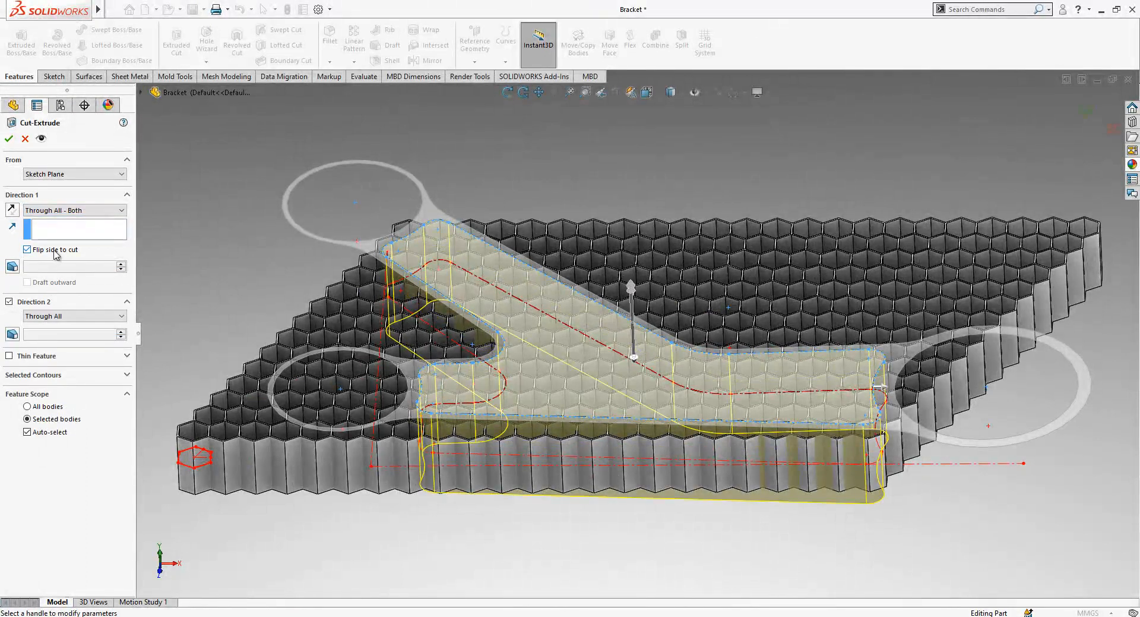
left_click(27, 431)
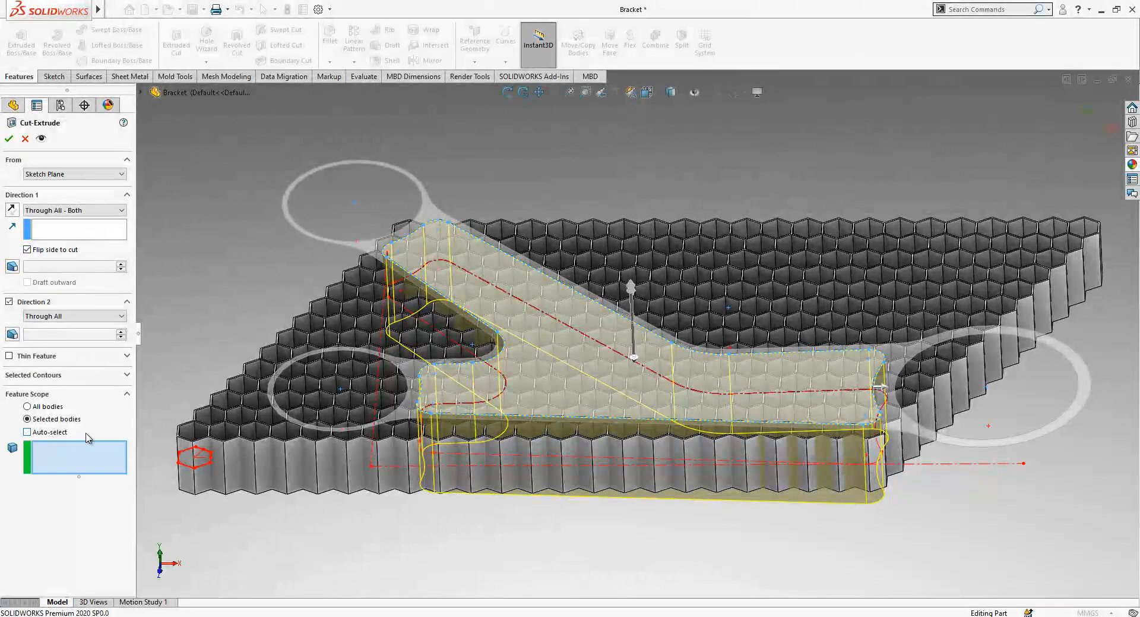
mouse_move(850, 425)
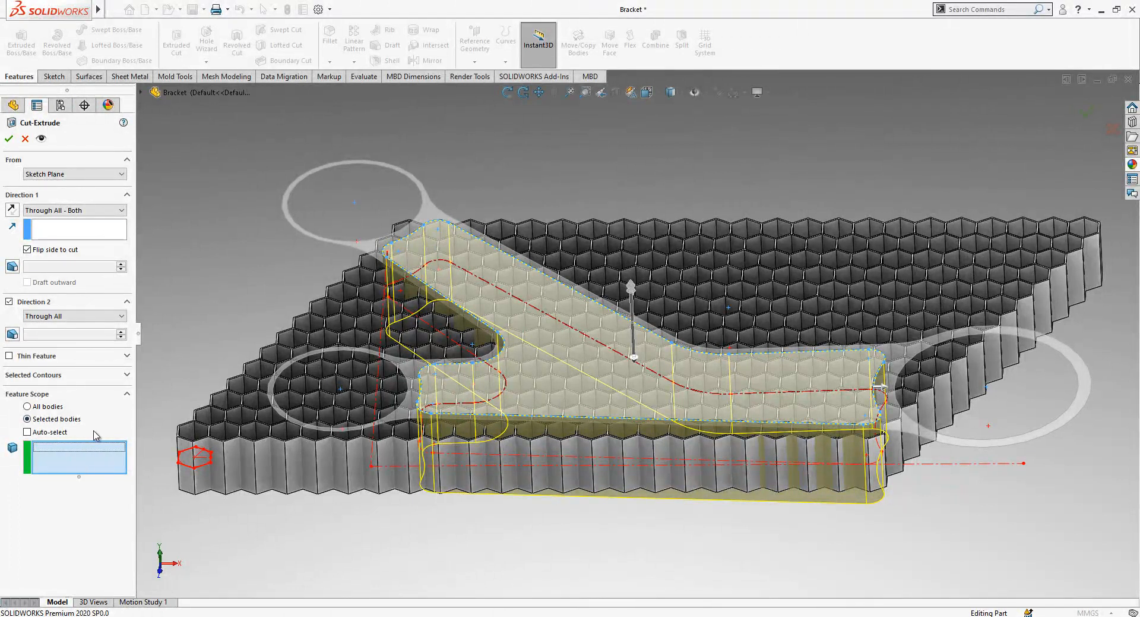
left_click(148, 91)
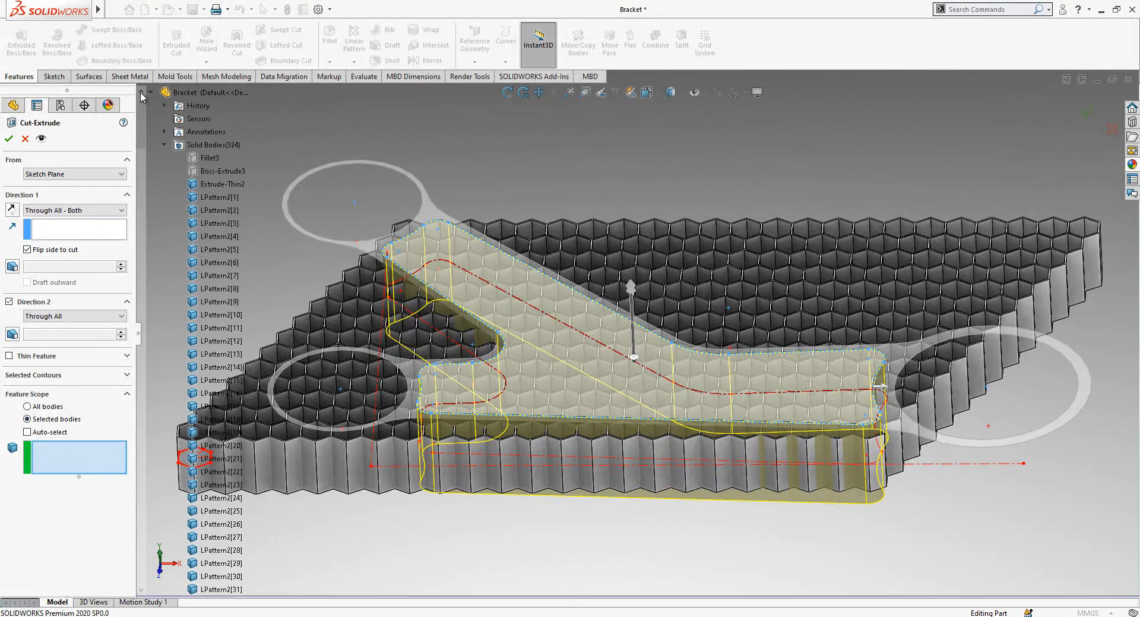
left_click(220, 183)
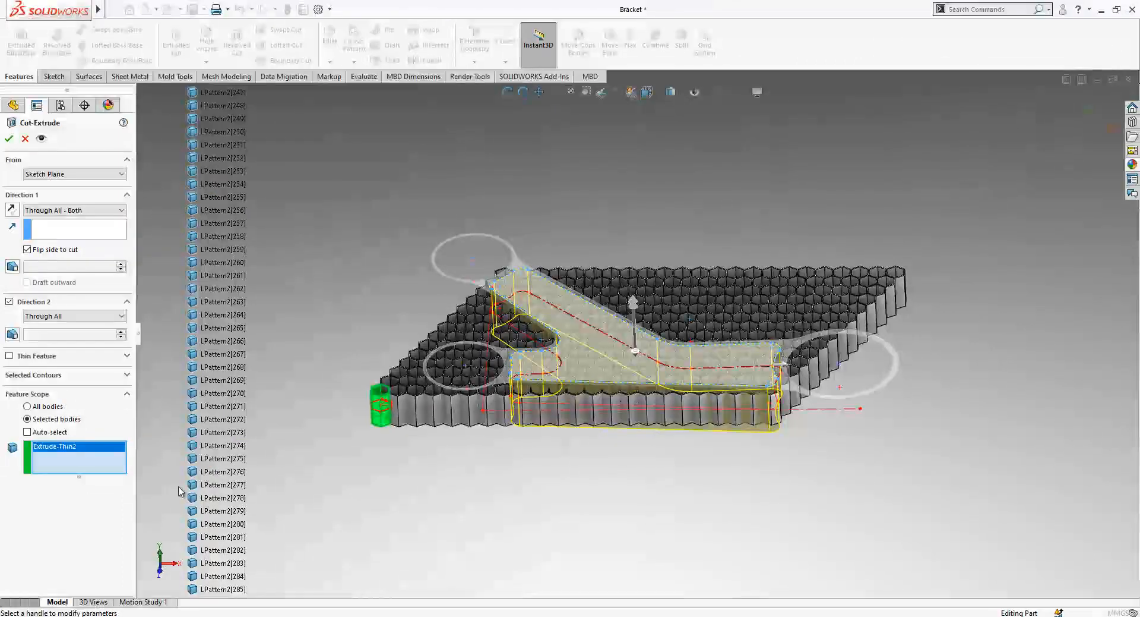
scroll("down", 3)
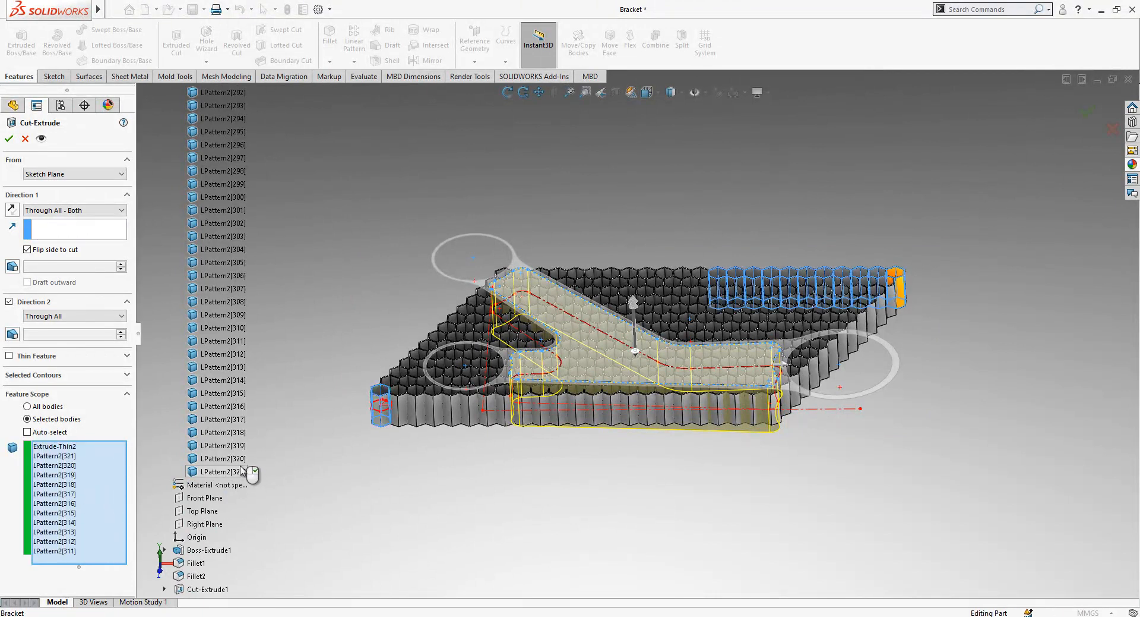
scroll("down", 3)
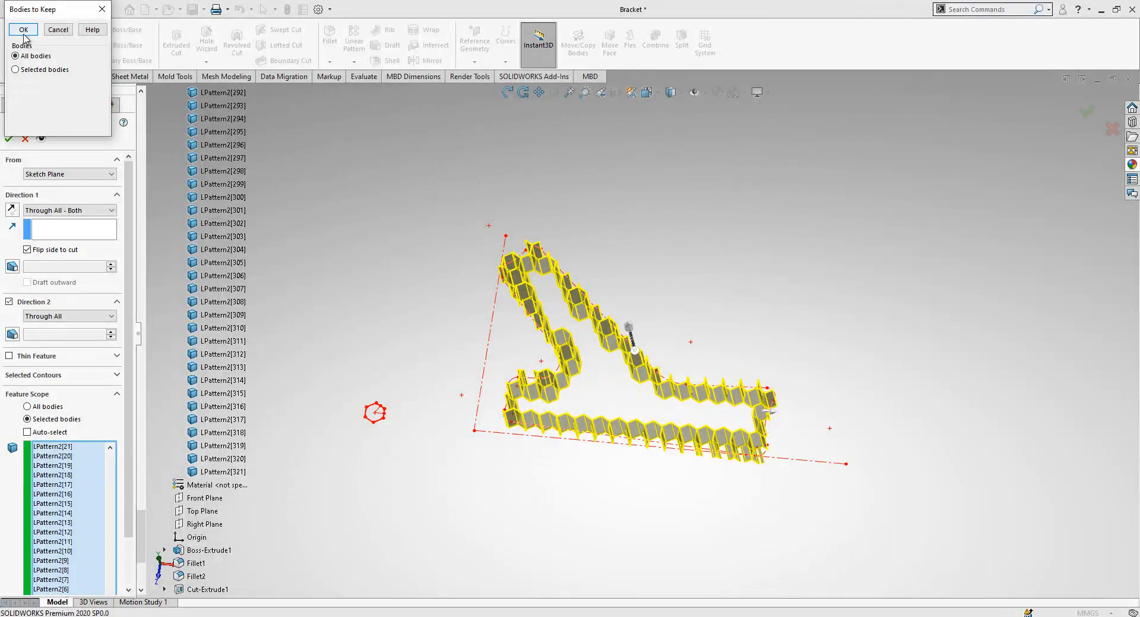
Keep all trimmed cell bodies and confirm the cut to the pocket outline.
left_click(23, 30)
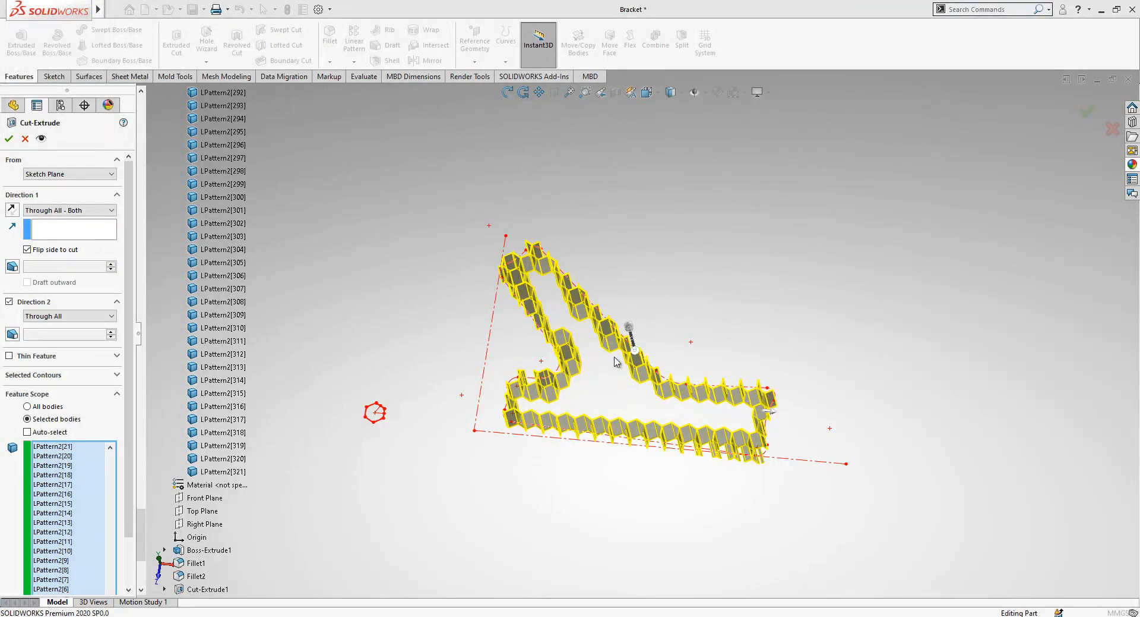
left_click(10, 138)
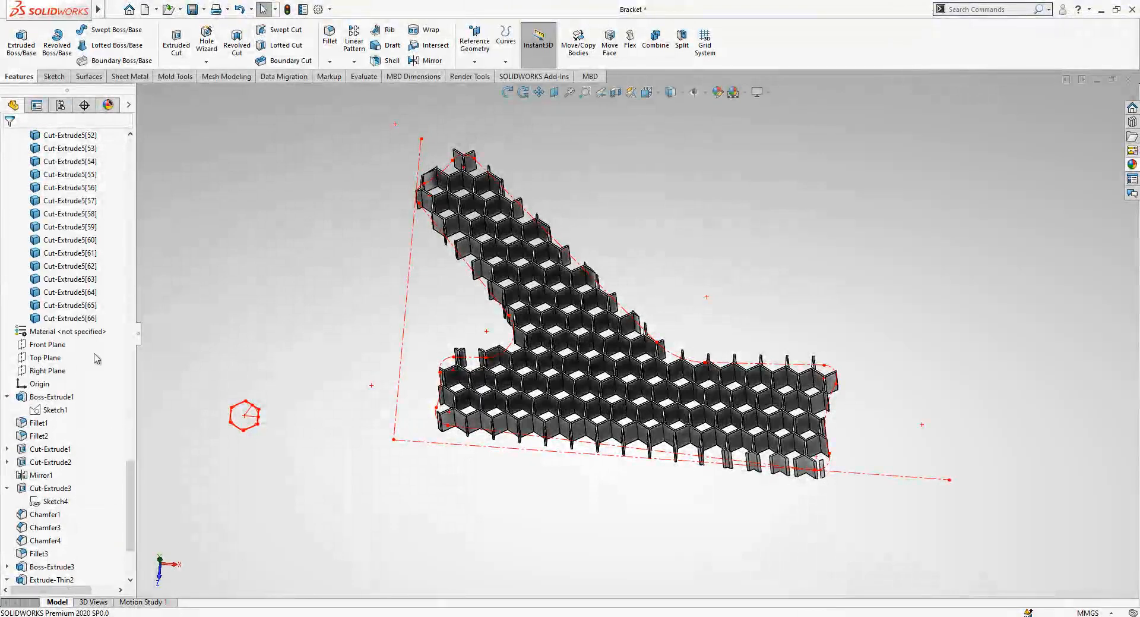
Select all the honeycomb cell bodies in the Solid Bodies folder.
scroll("up", 3)
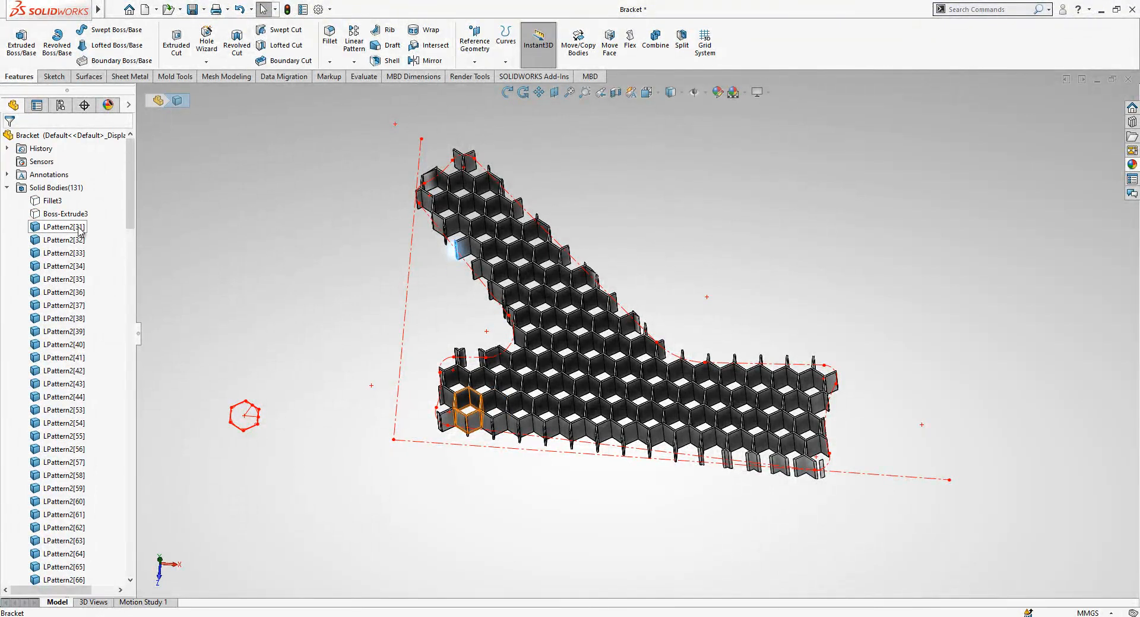
left_click(654, 44)
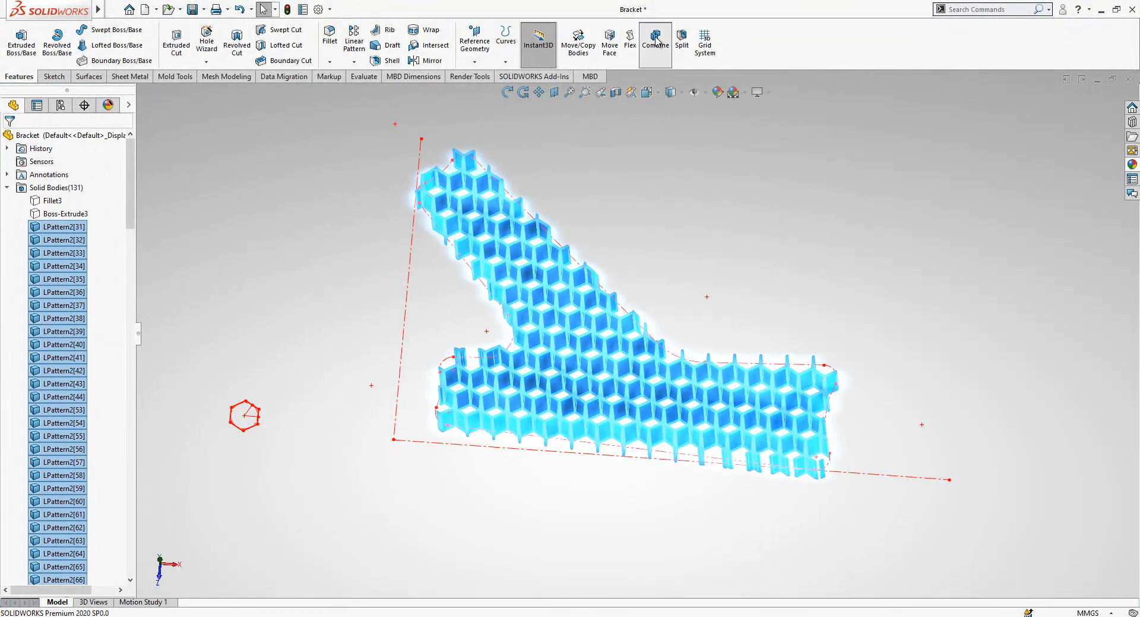
left_click(655, 42)
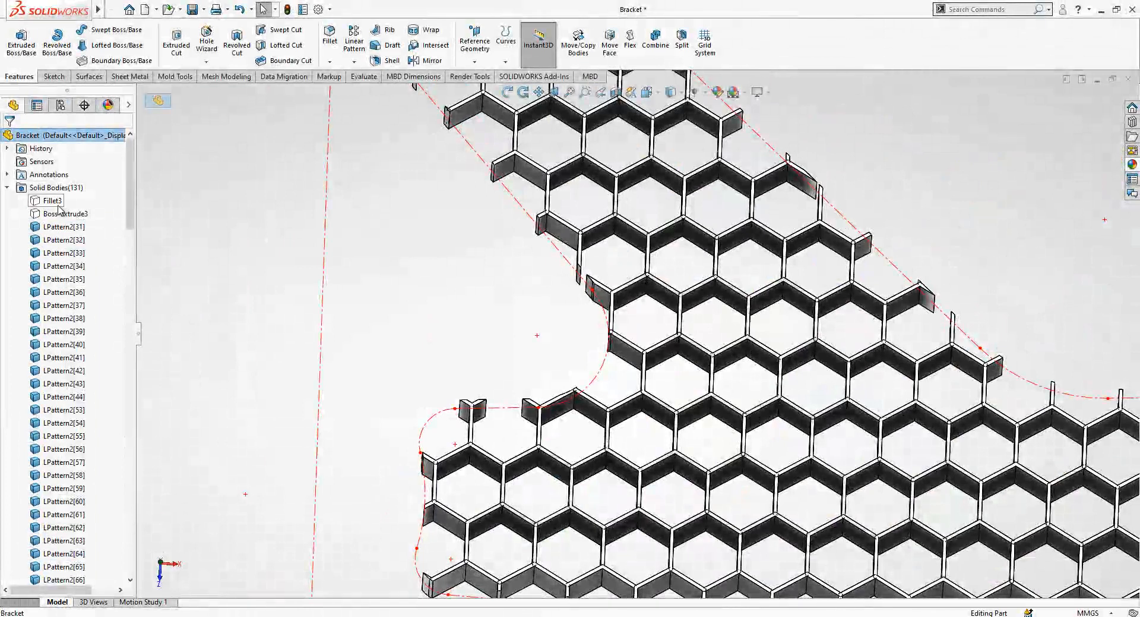
Unhide the bracket body Fillet3, select it and start Combine with it as first body.
left_click(50, 201)
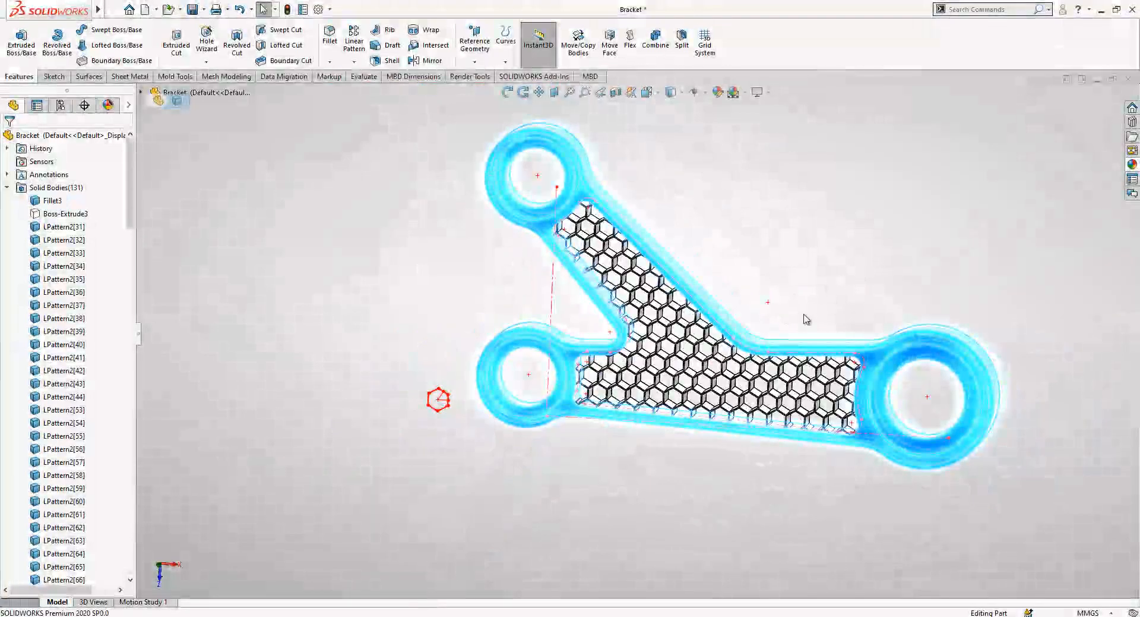
left_click(52, 199)
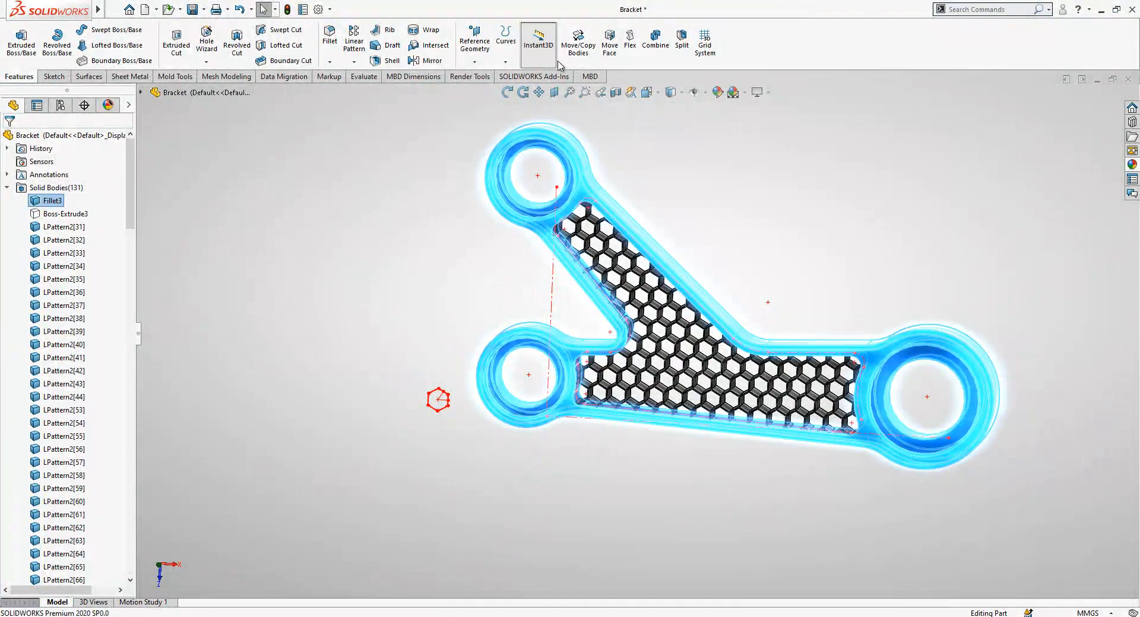
left_click(655, 42)
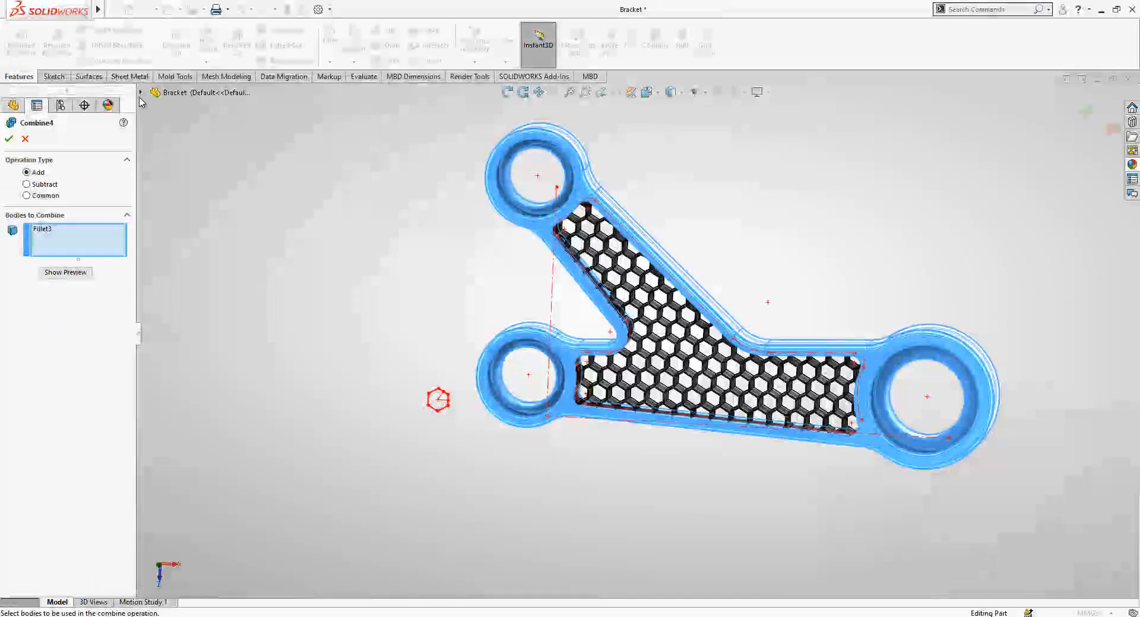
Add Fillet3 and the lattice bodies (excluding Boss-Extrude3) in Combine Add mode and confirm.
left_click(164, 145)
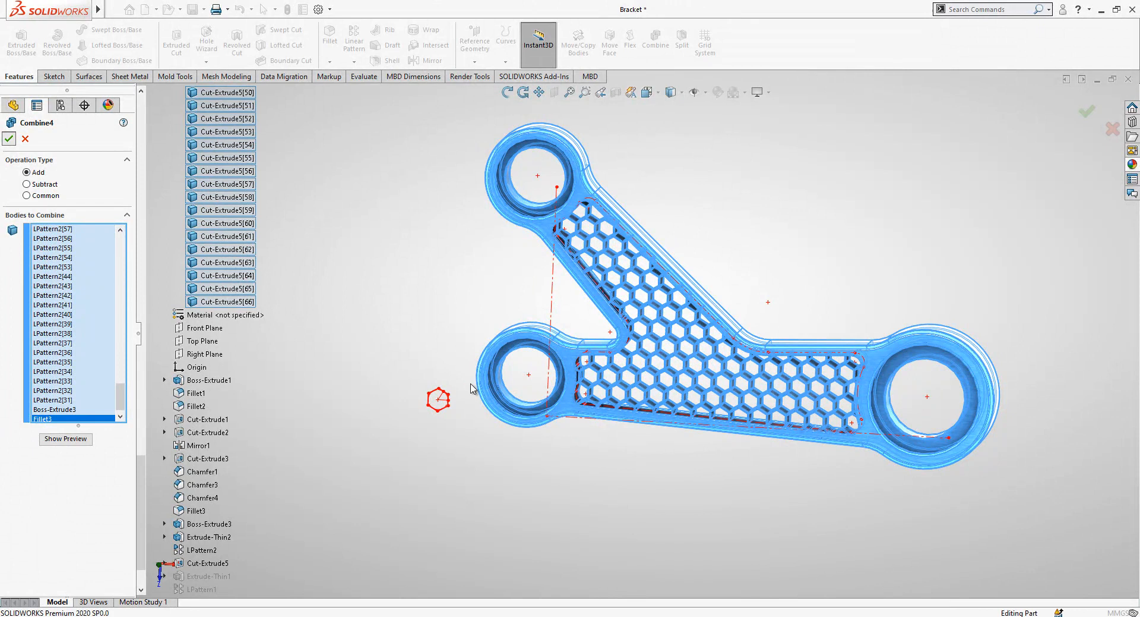
left_click(9, 138)
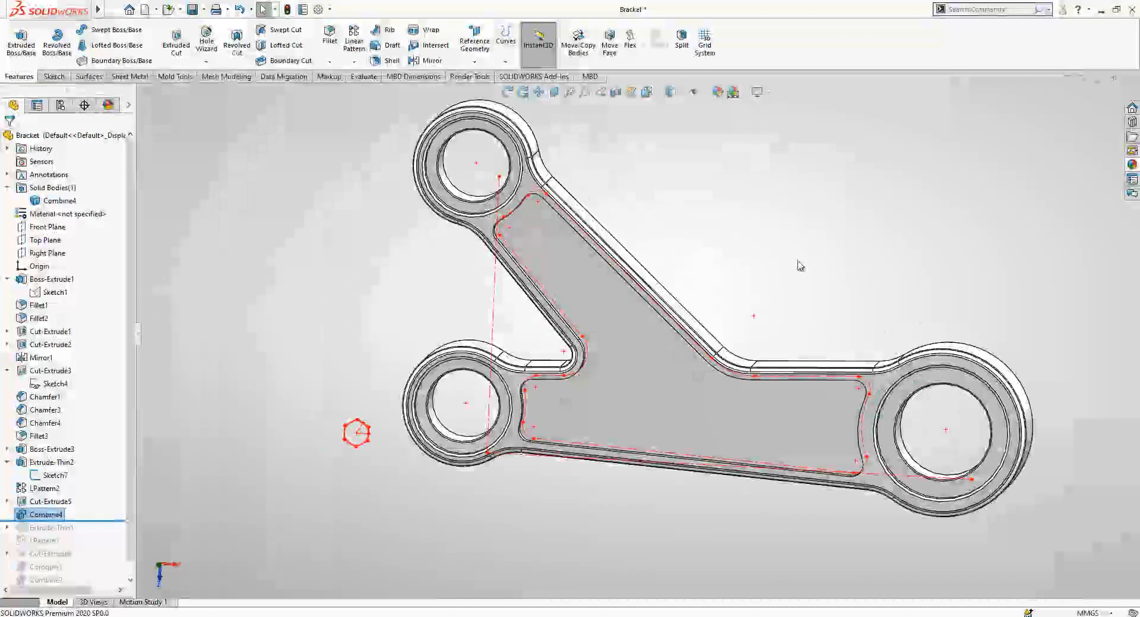
Edit Combine4 to correct its body list and confirm the single merged lattice-filled bracket.
left_click(58, 200)
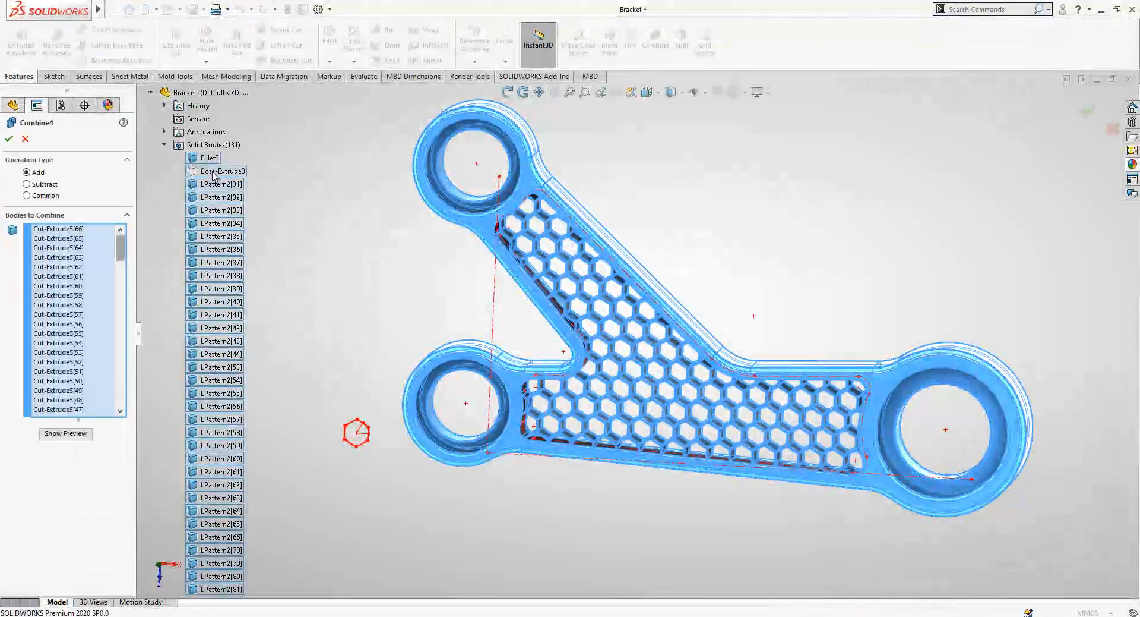
scroll("down", 3)
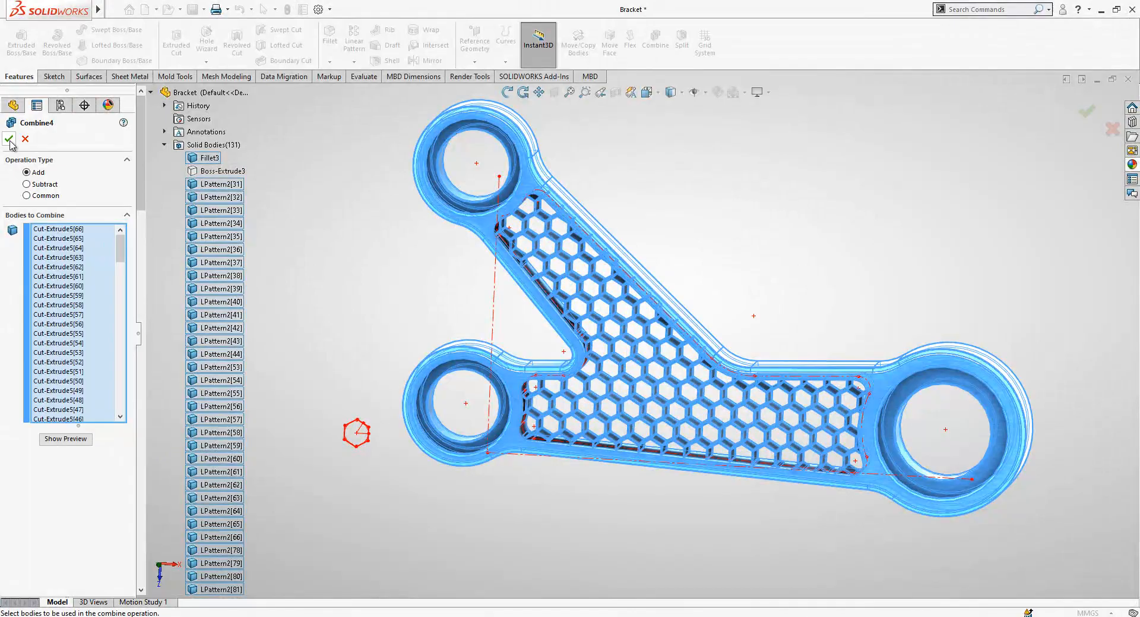
left_click(10, 139)
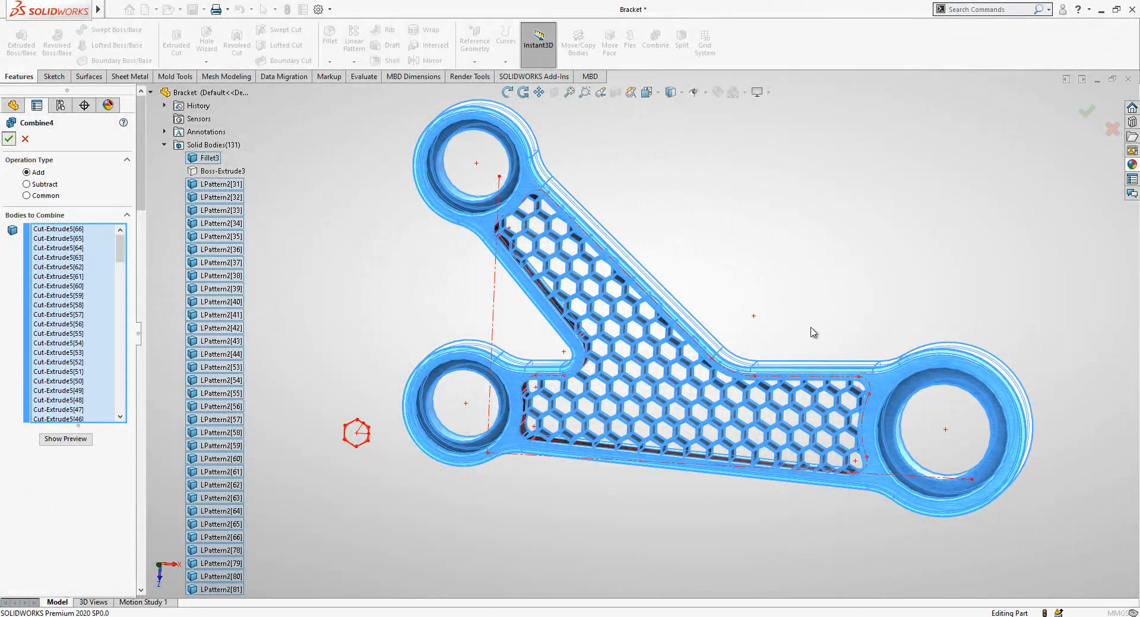
left_click(10, 138)
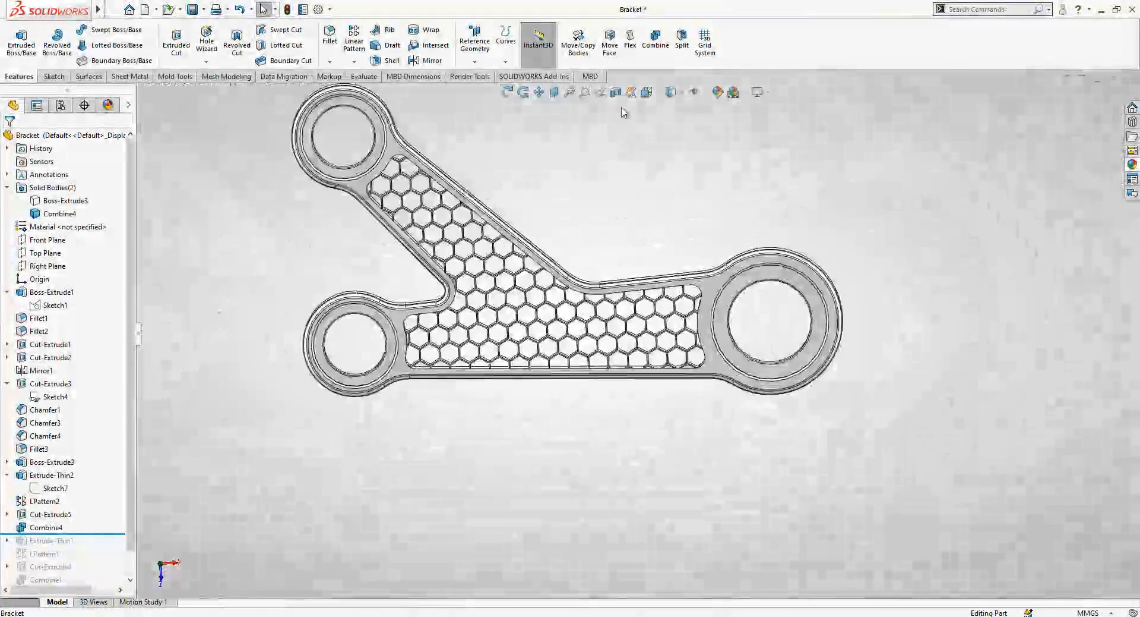
left_click(650, 91)
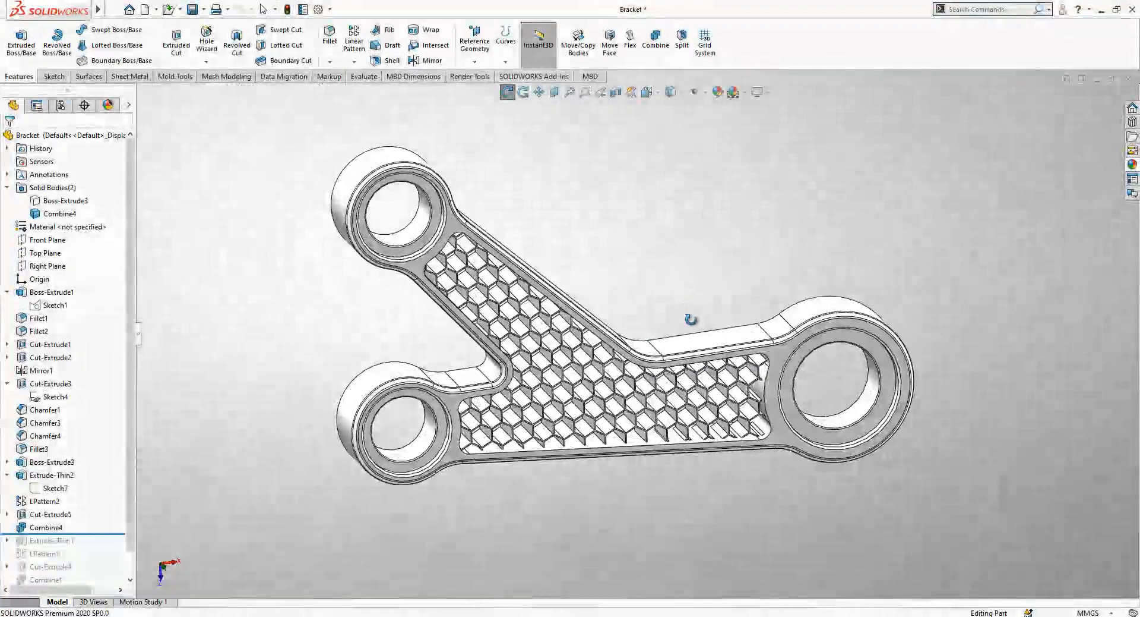
left_click_drag(691, 320, 709, 327)
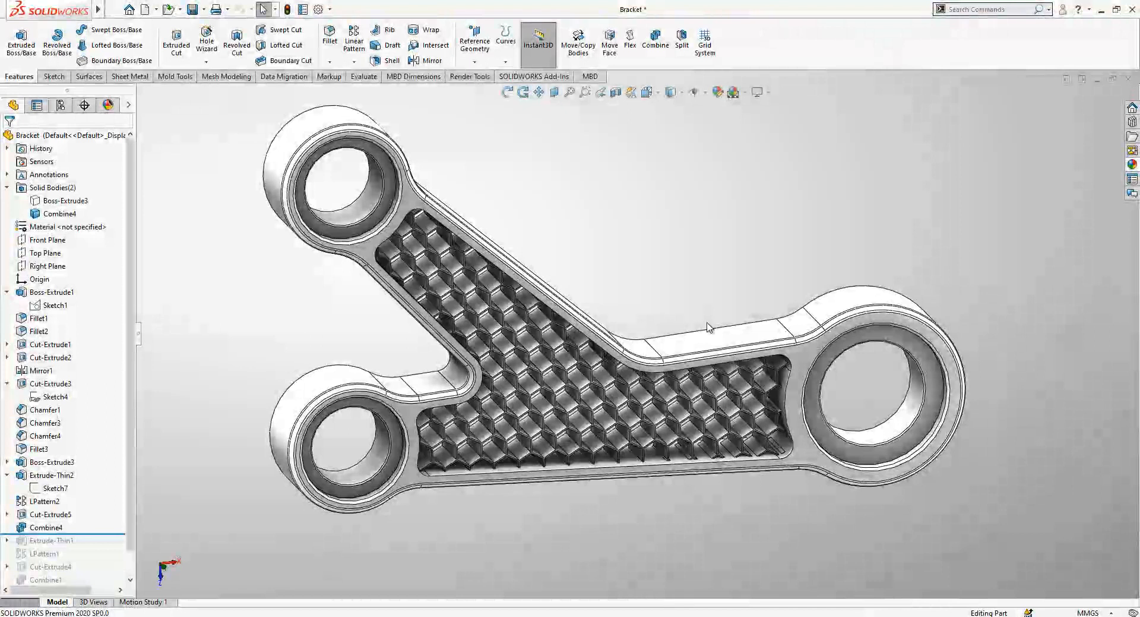
left_click_drag(709, 327, 706, 291)
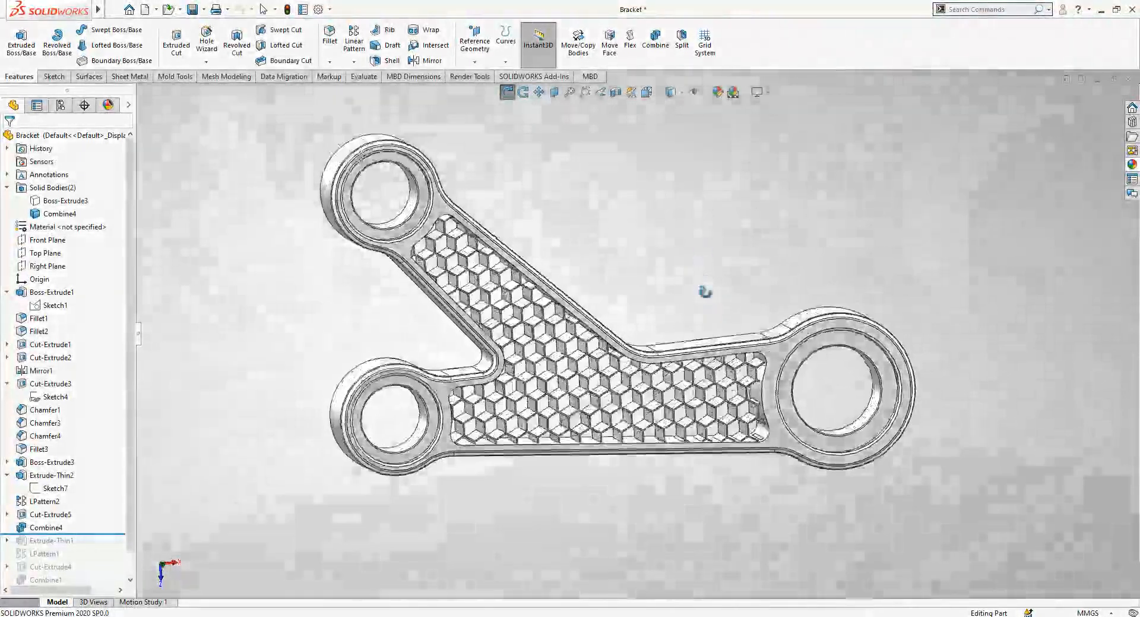